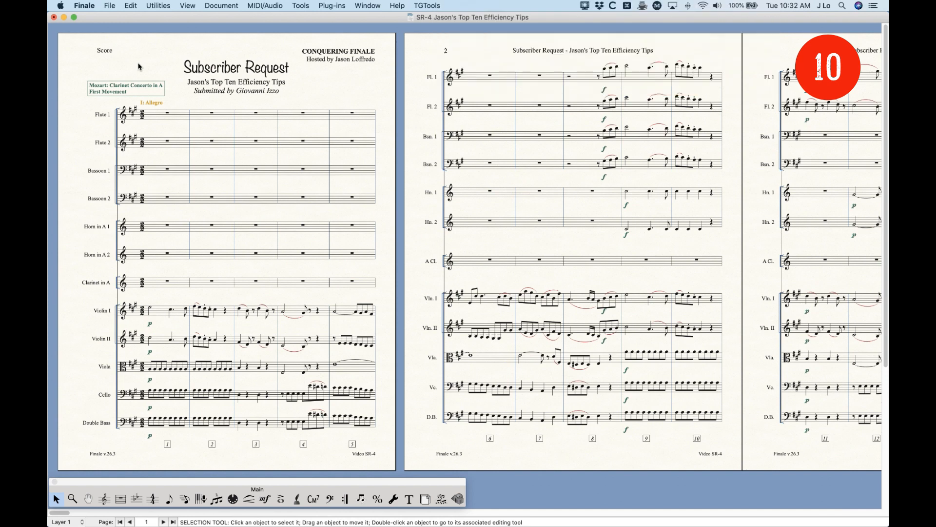
Step: Browse the Document menu, opening and dismissing Document Options and preferences without changes
click(222, 5)
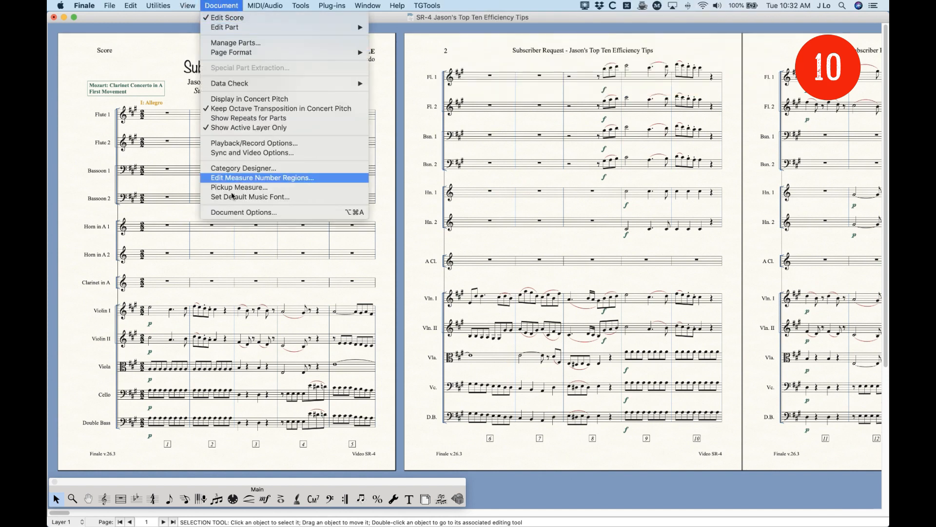
mouse_move(243, 212)
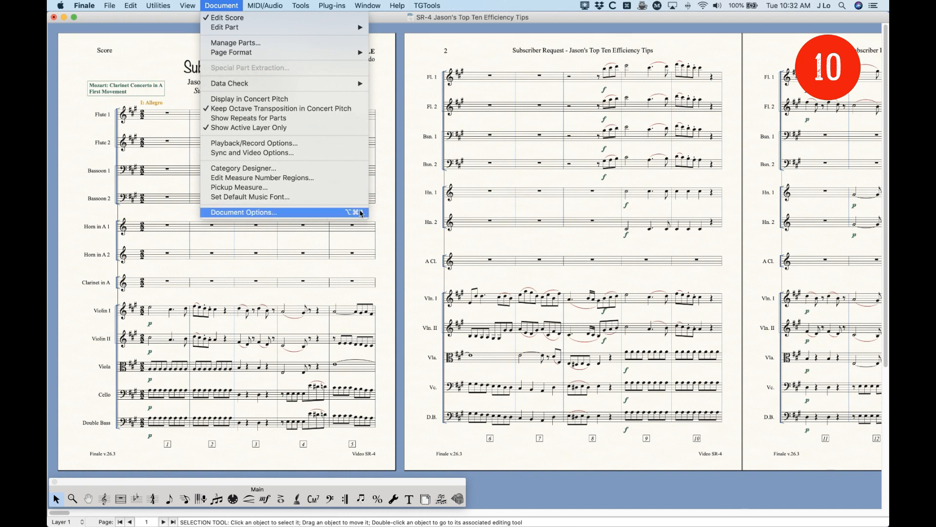
mouse_move(281, 163)
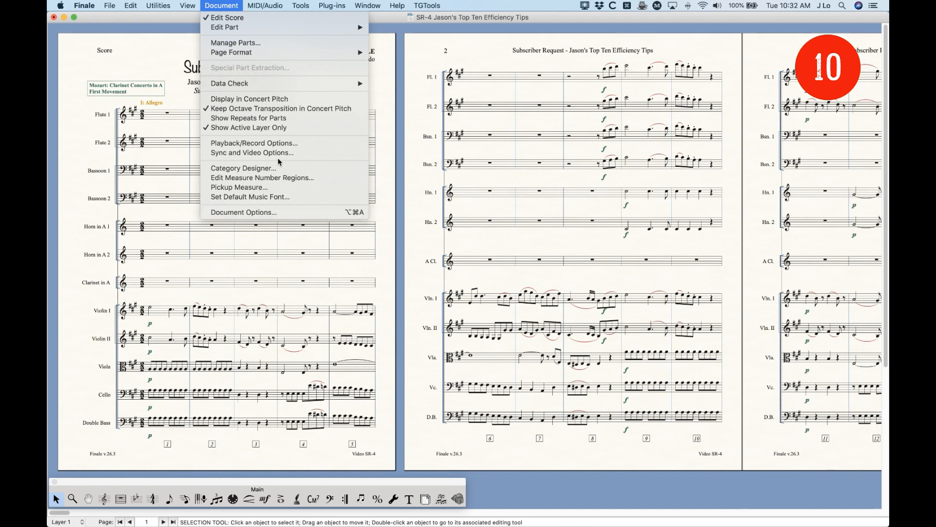
key(cmd+alt+a)
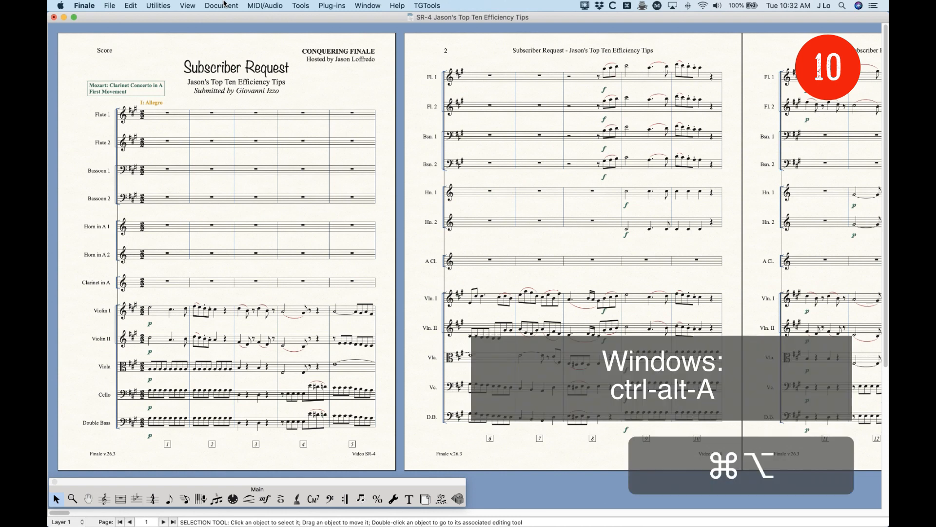
click(221, 6)
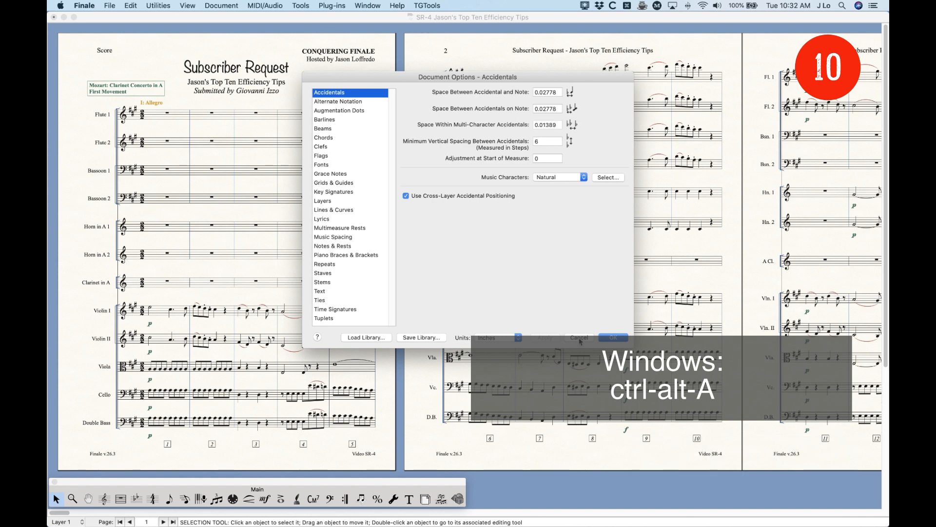
click(577, 338)
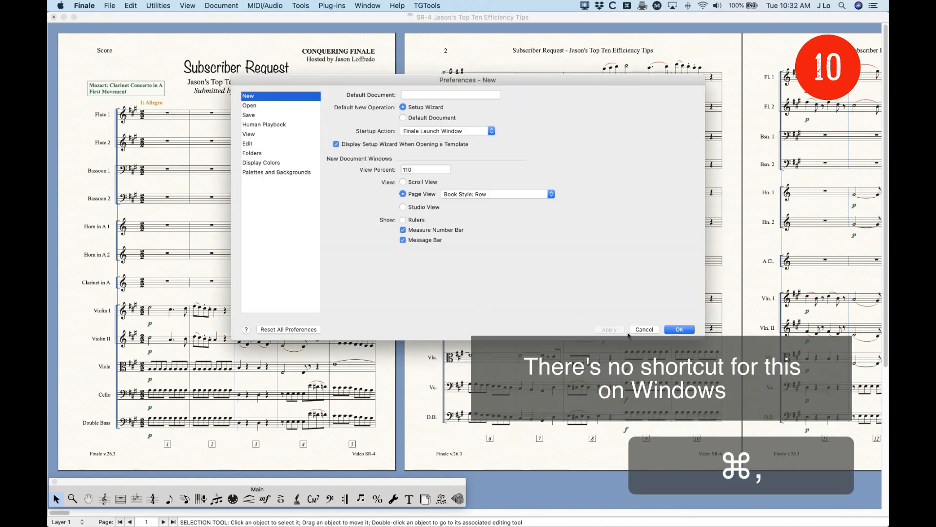
click(679, 330)
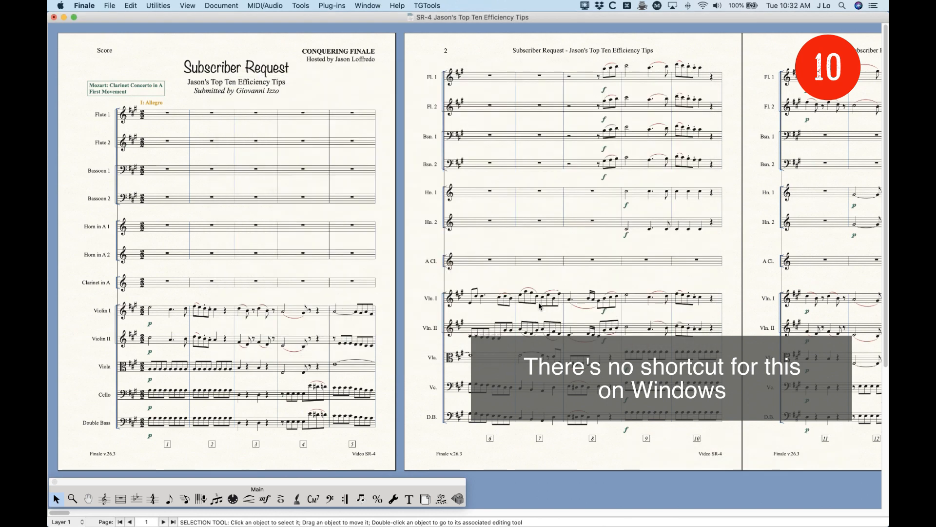
key(cmd+k)
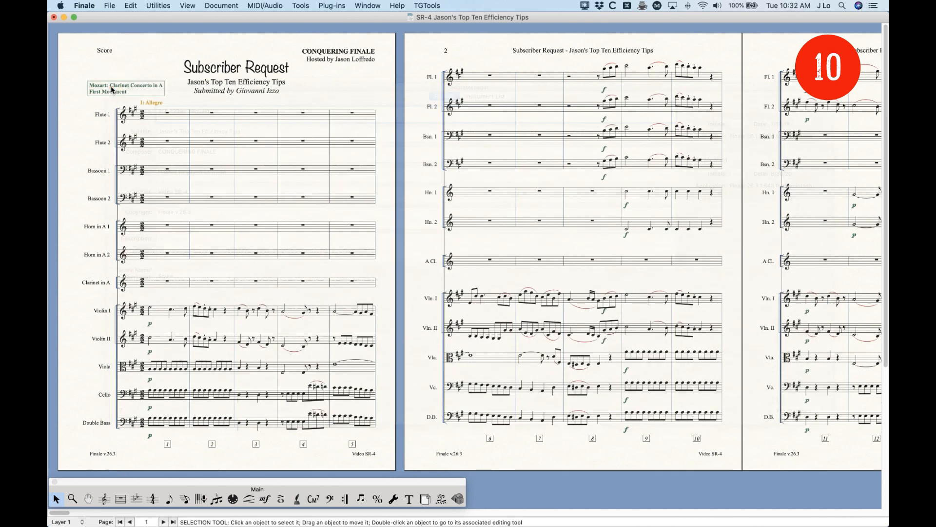
click(239, 114)
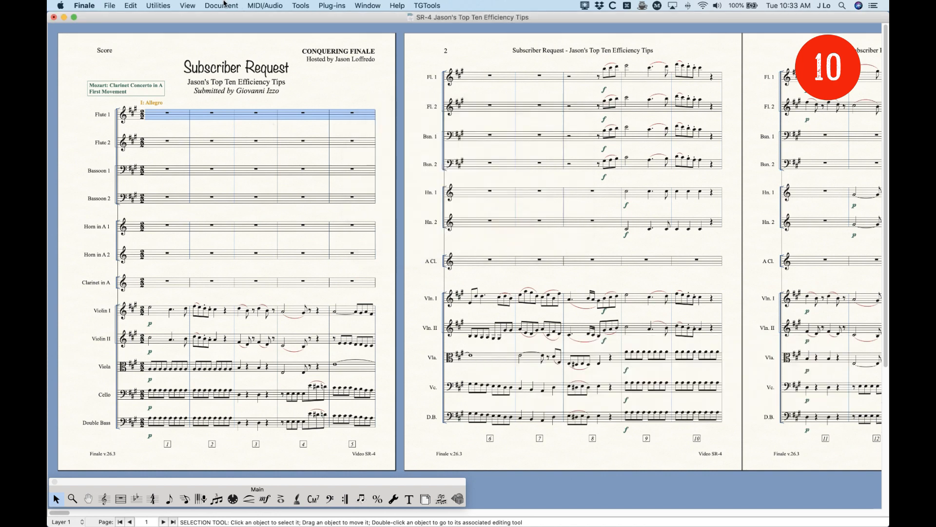
click(221, 5)
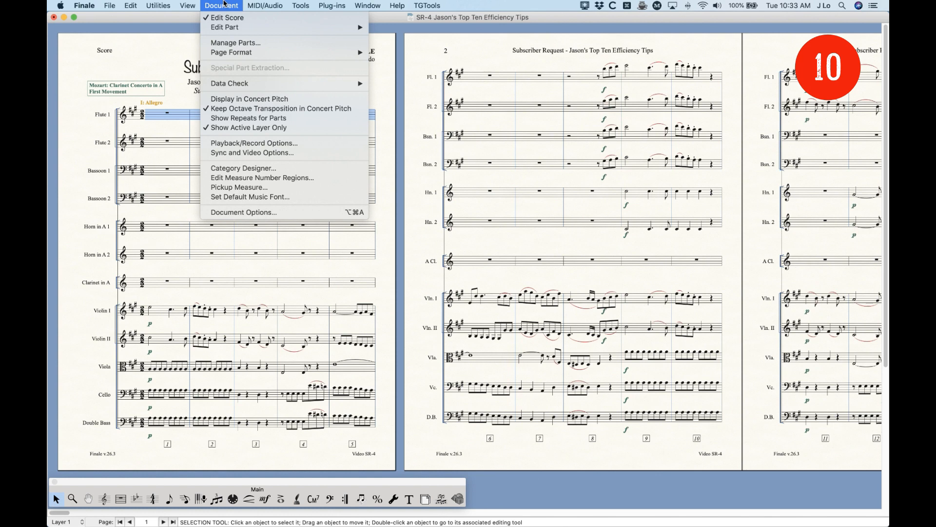
mouse_move(261, 177)
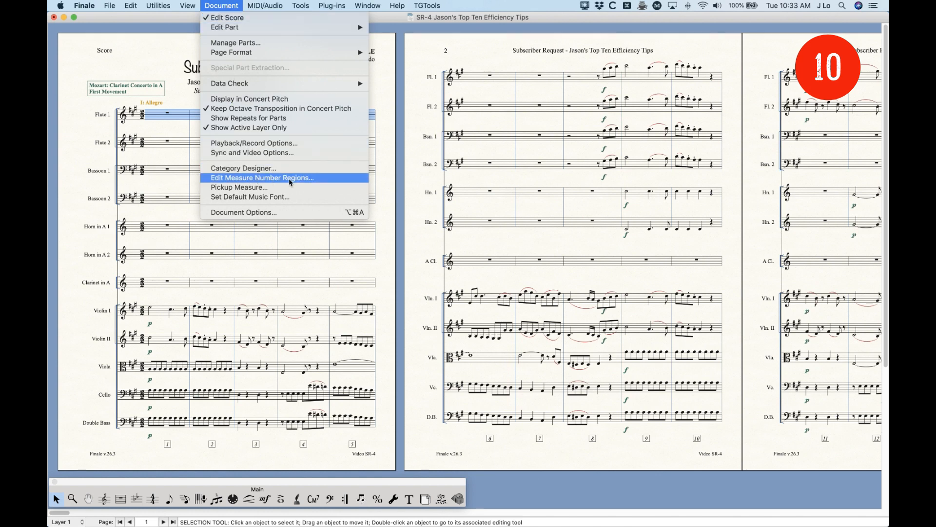
mouse_move(351, 181)
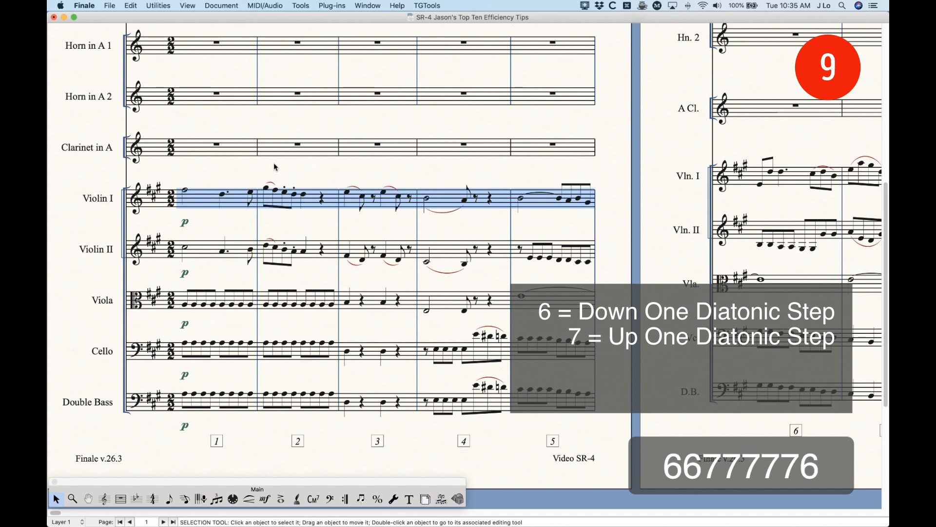
Step: Shift the Violin I passage in measures 1–5 down and up by octaves with keys 8 and 9
key(8)
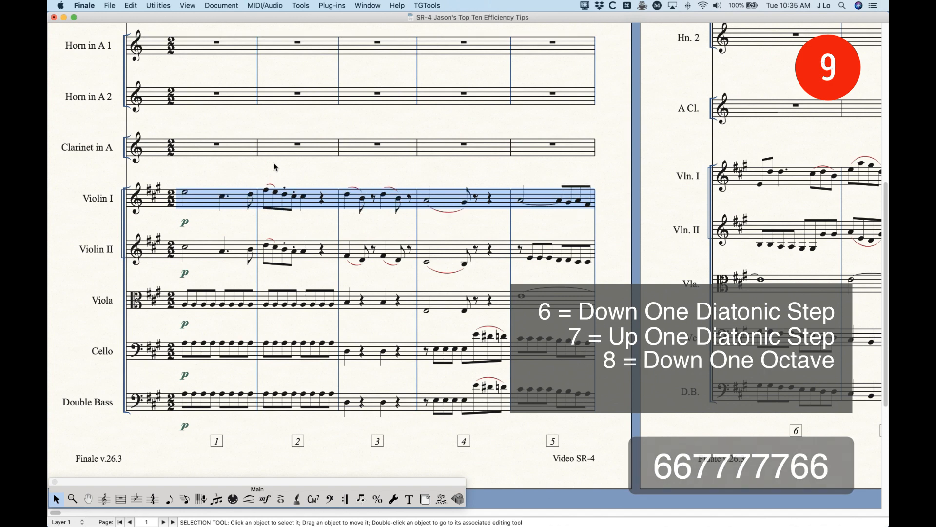
key(8)
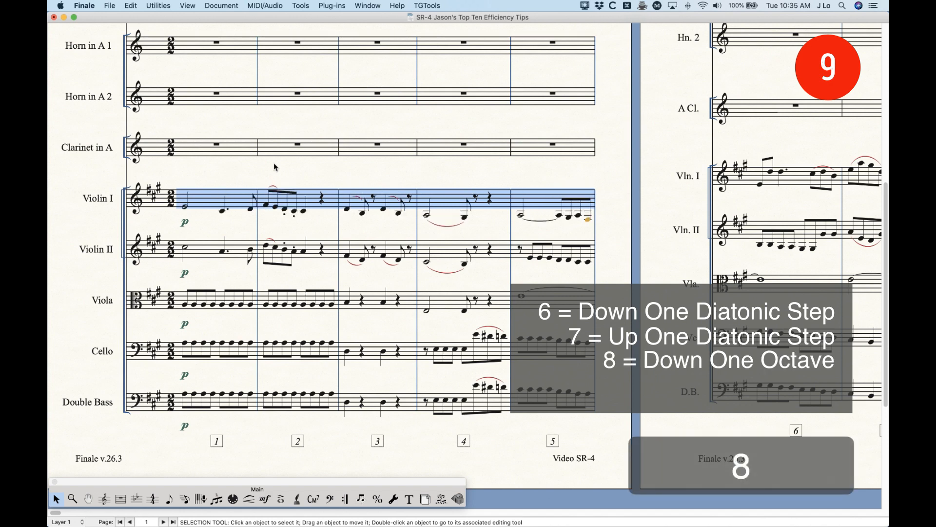
key(8)
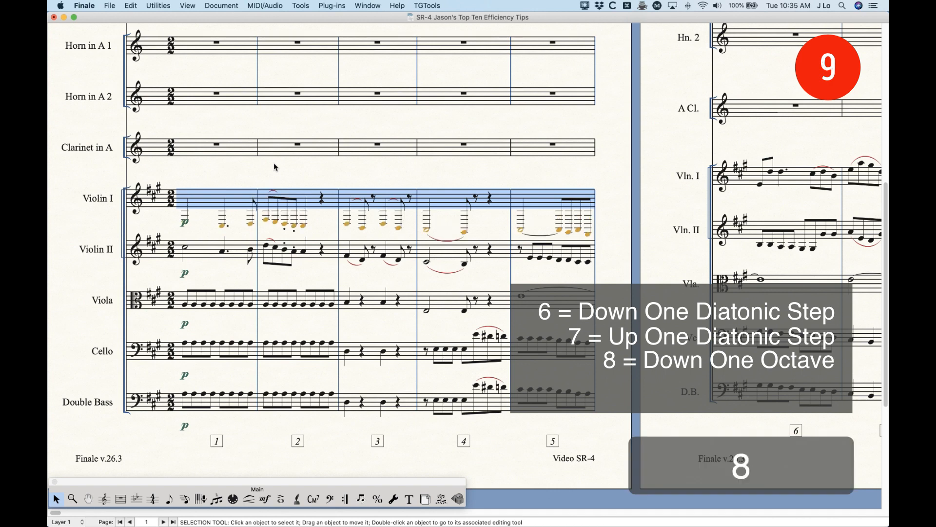
key(9)
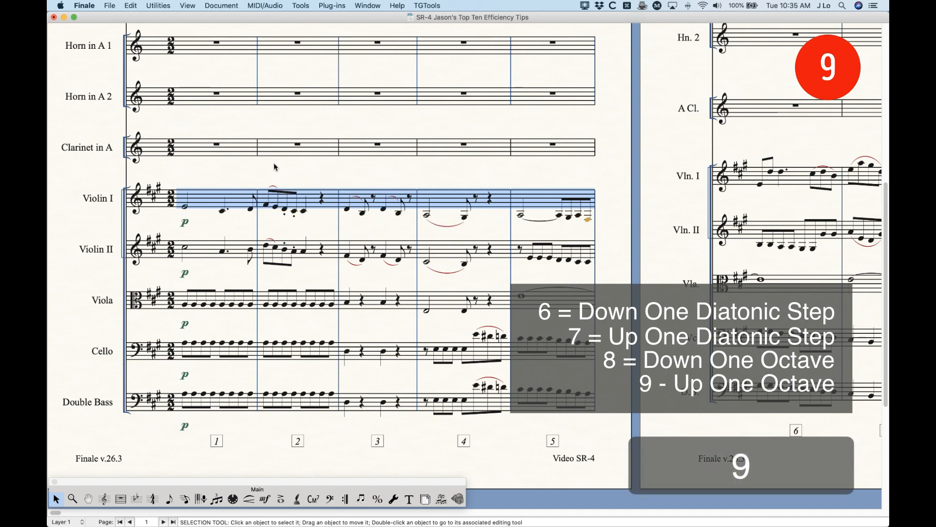
key(9)
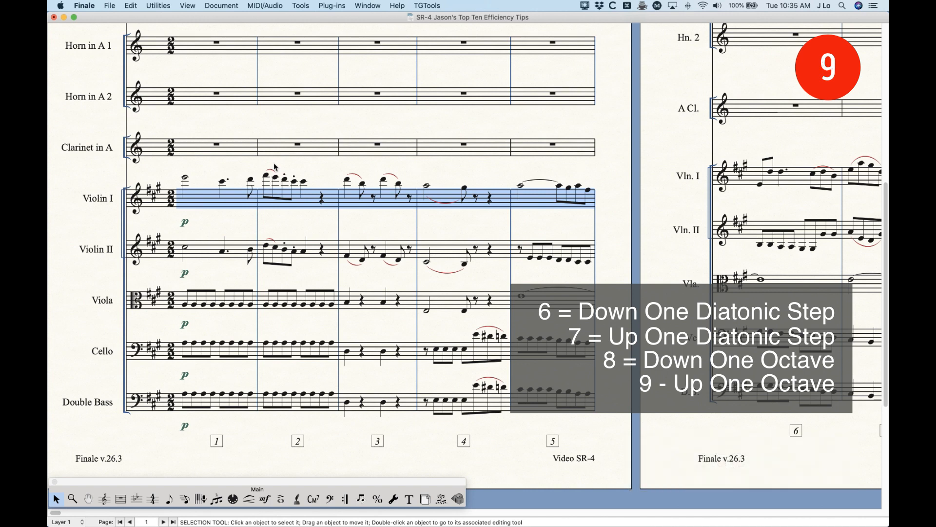
key(8)
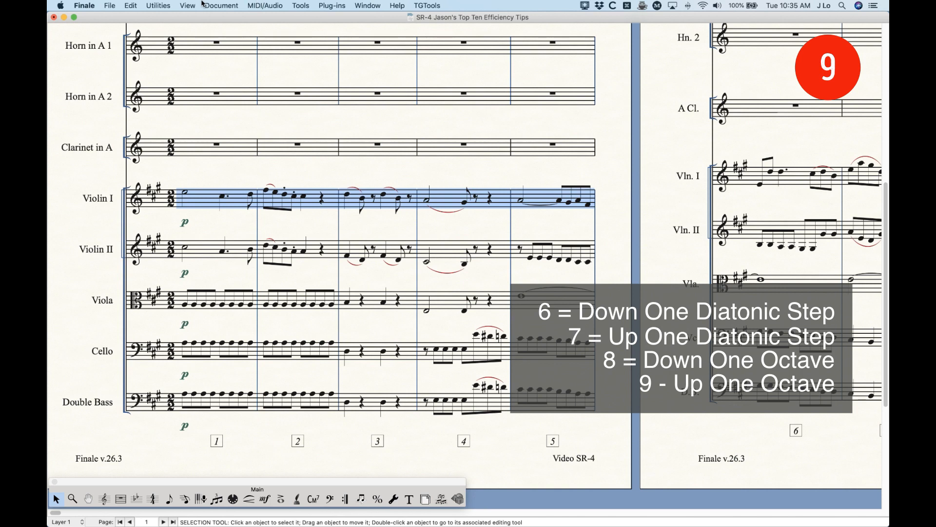
click(157, 6)
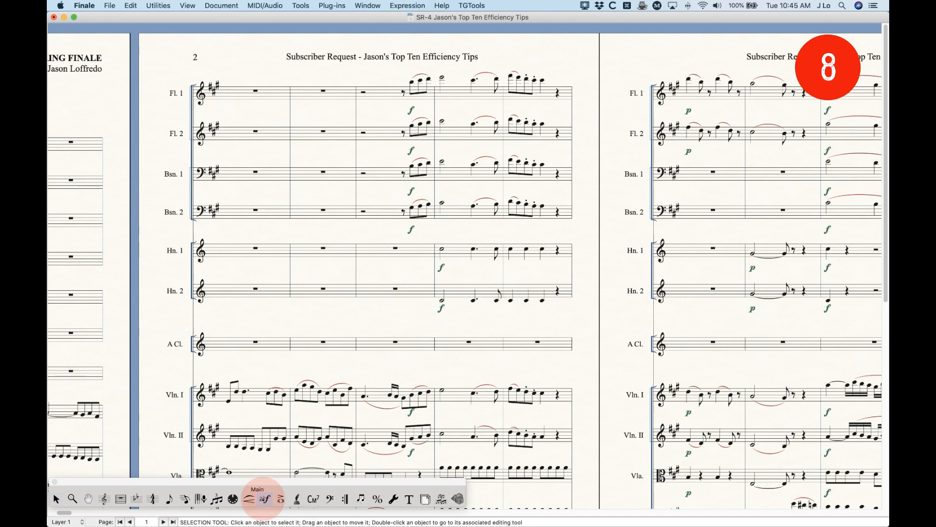
click(281, 500)
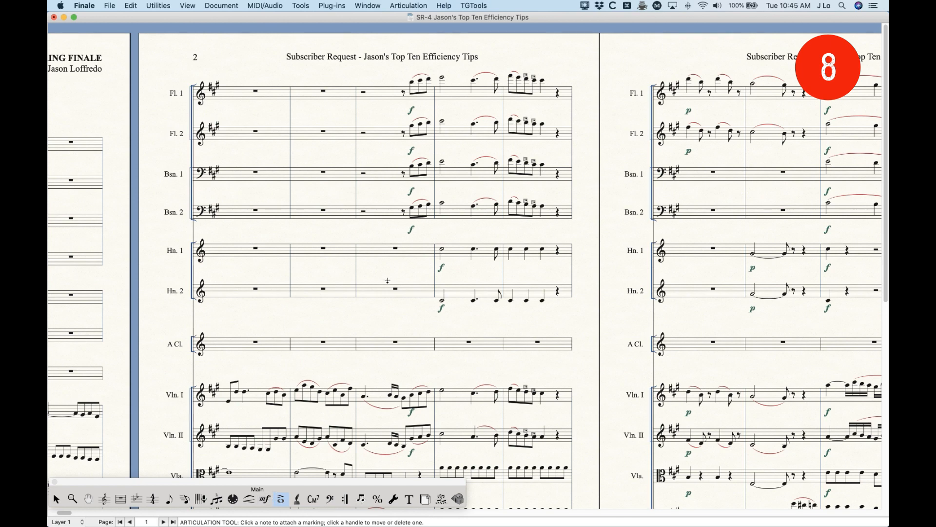
mouse_move(248, 468)
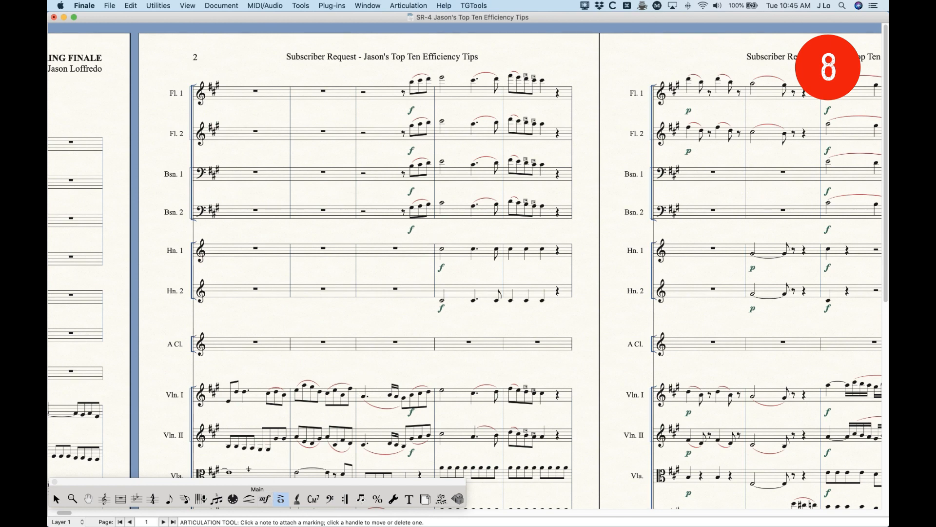
click(56, 498)
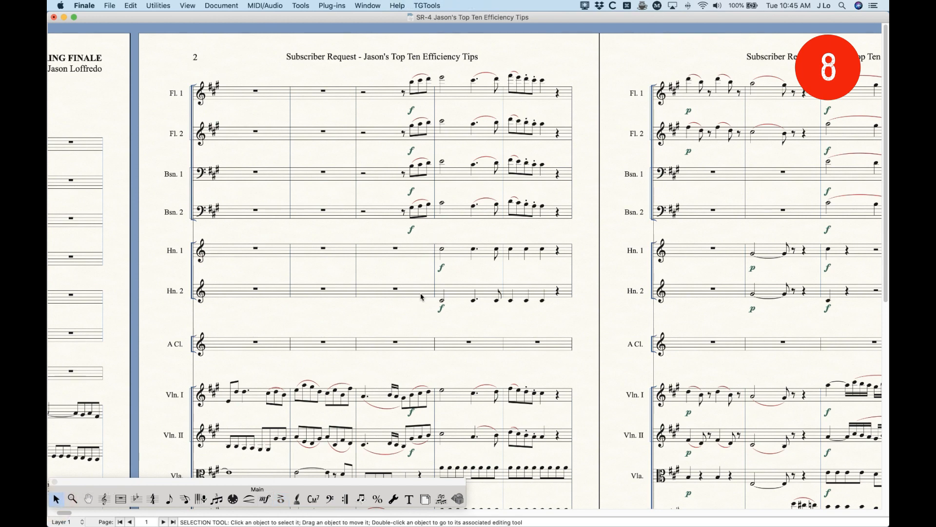
click(300, 6)
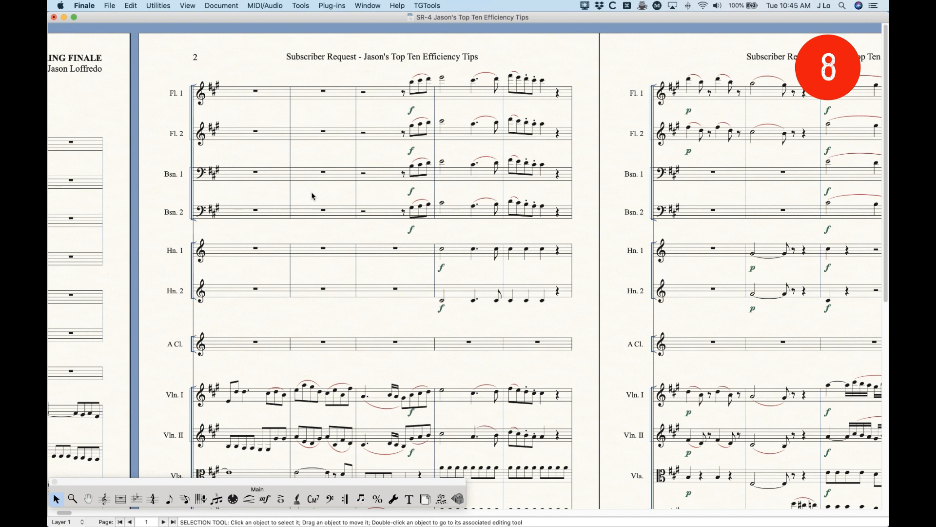
mouse_move(348, 274)
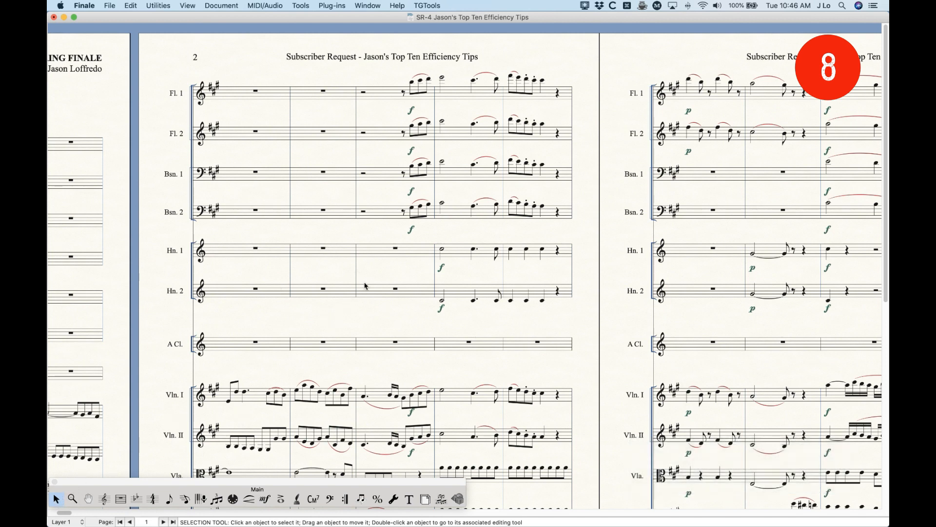
mouse_move(377, 272)
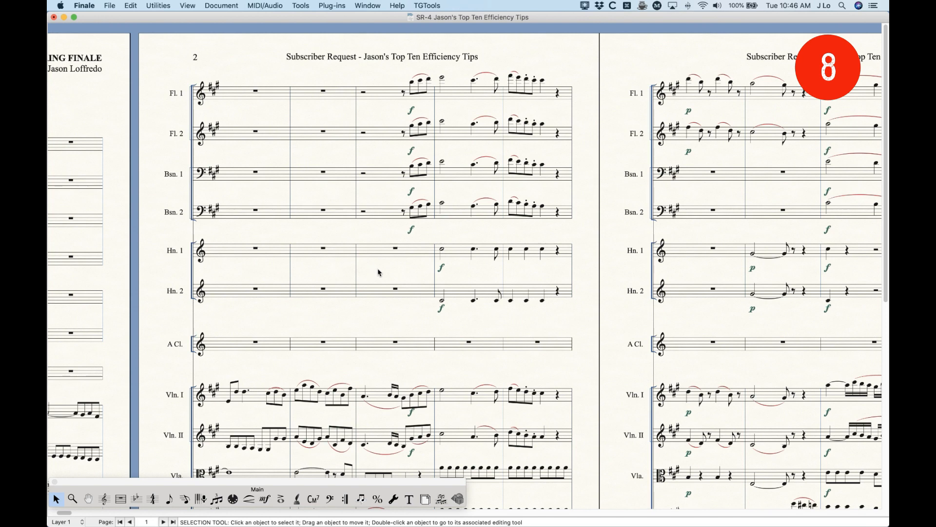
mouse_move(419, 236)
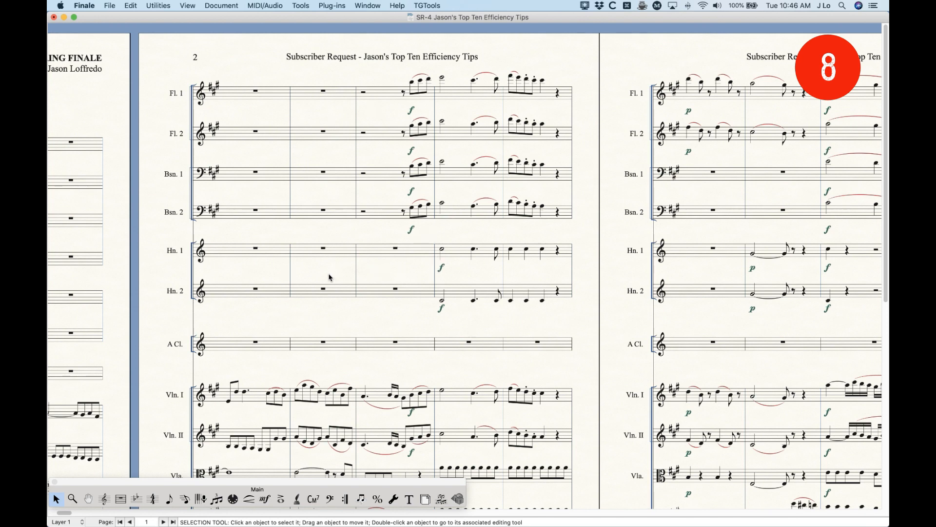
mouse_move(389, 240)
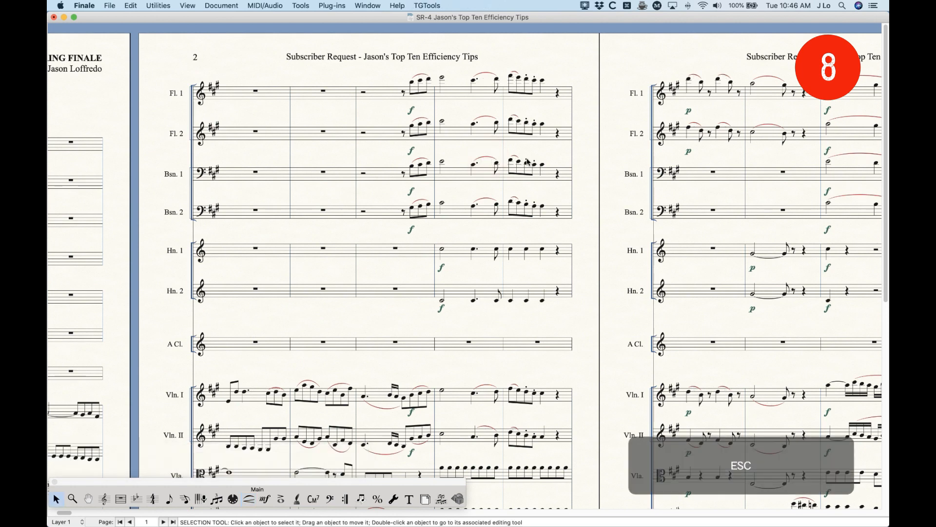
click(280, 500)
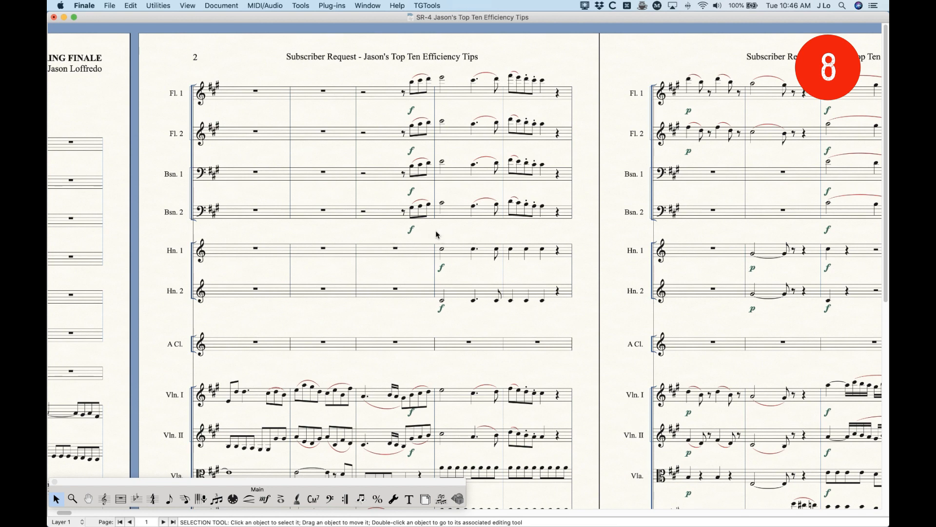
mouse_move(369, 235)
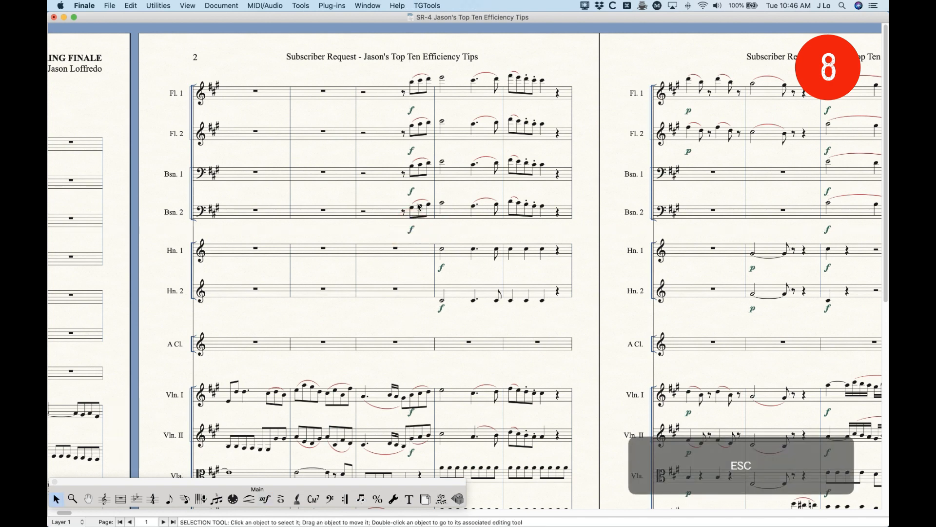
key(Escape)
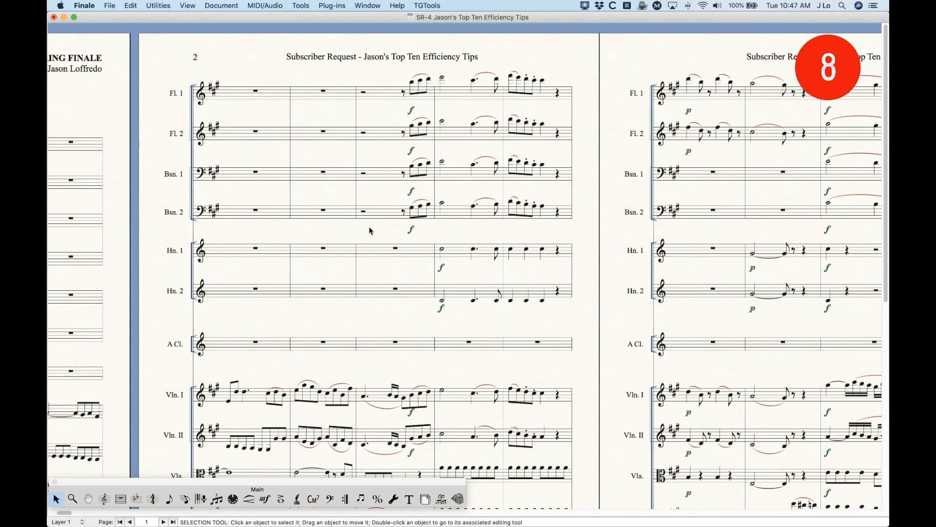
mouse_move(320, 232)
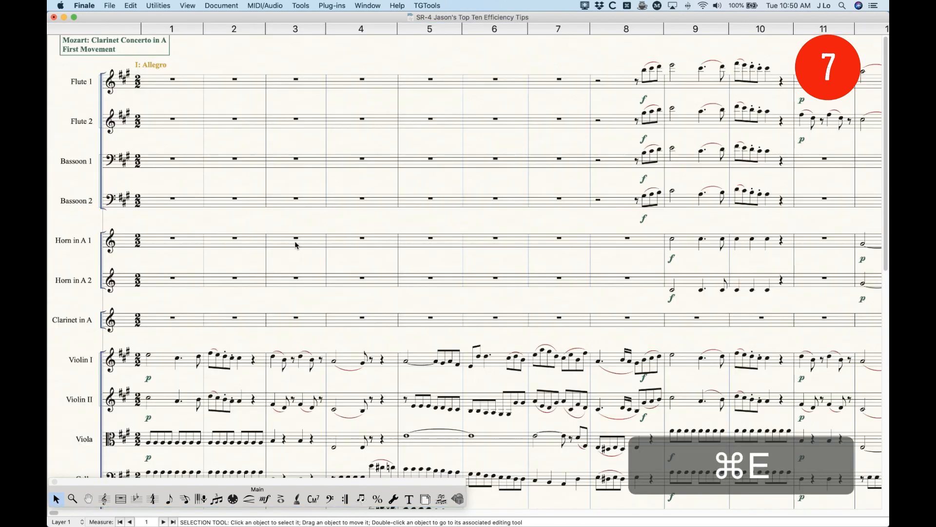
Step: Toggle the score from Page View to Scroll View with Cmd-E
key(cmd+e)
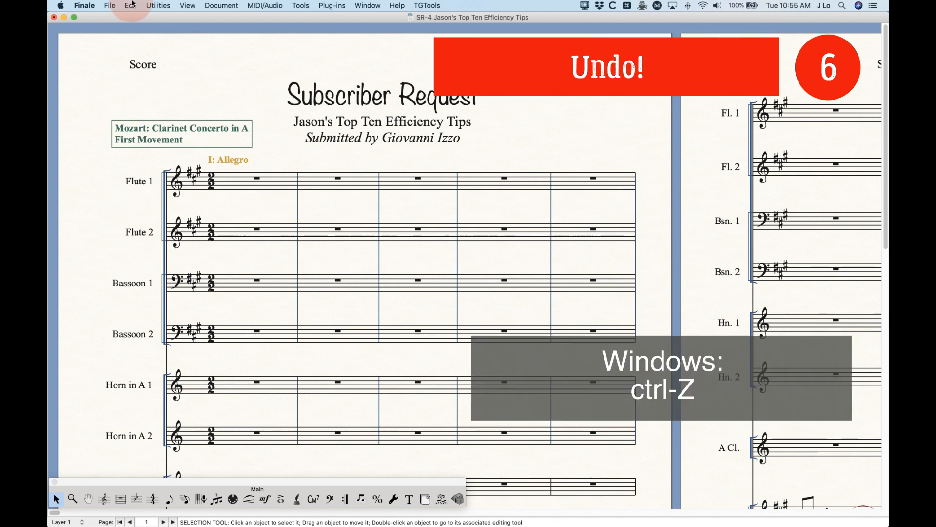
Step: Undo three times to put the moved title text back in place
click(130, 6)
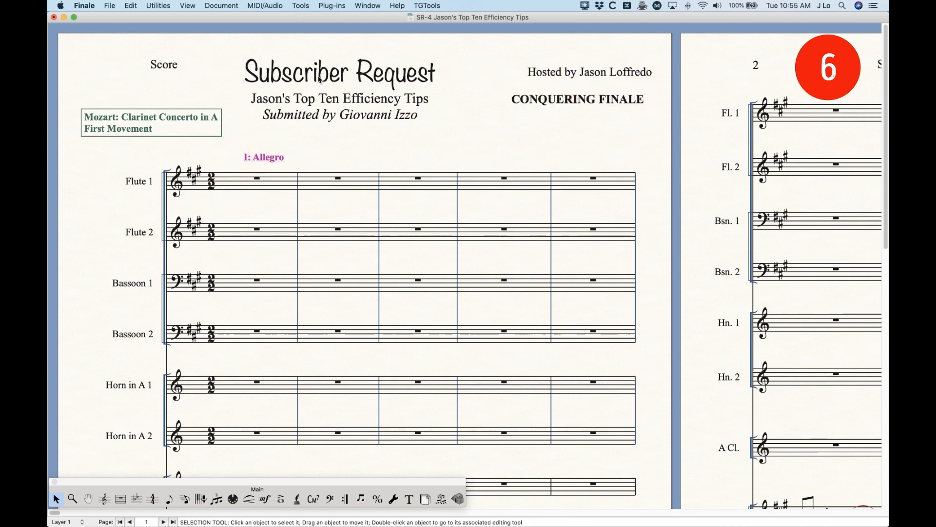
mouse_move(540, 215)
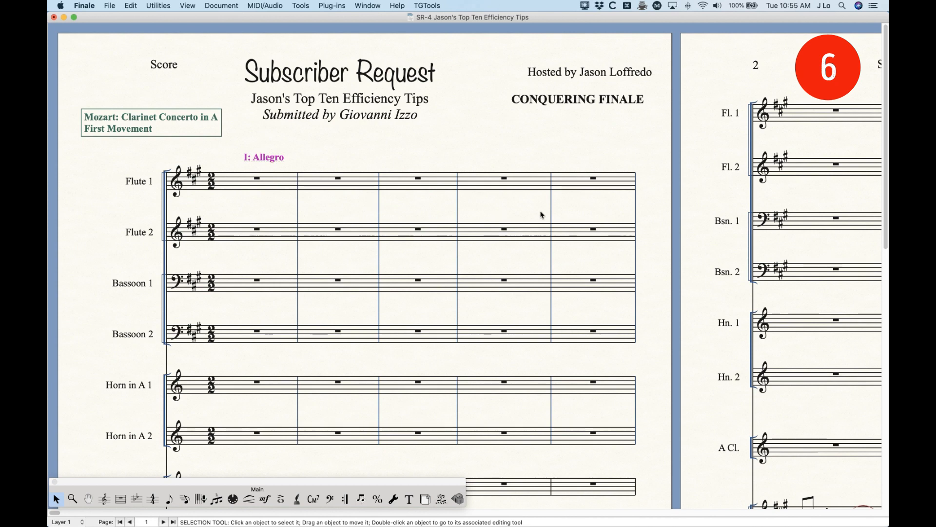
key(cmd+z)
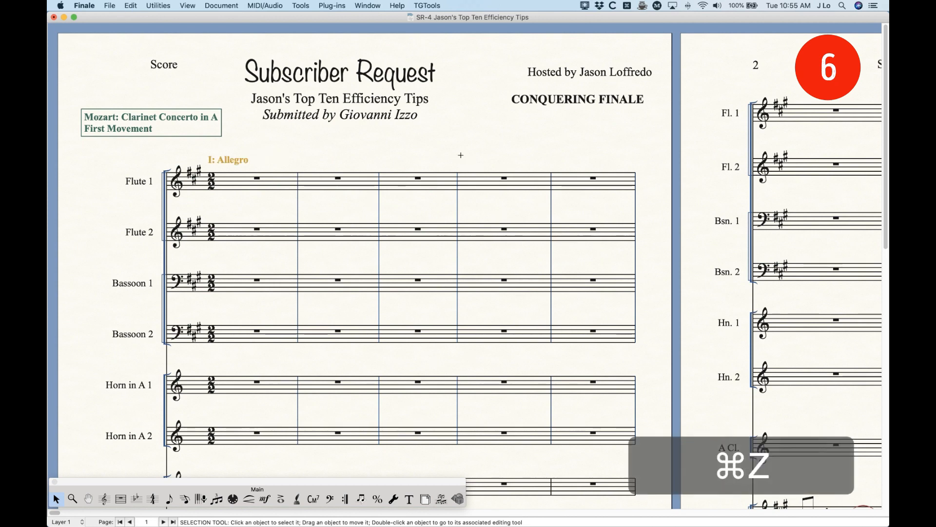
key(cmd+z)
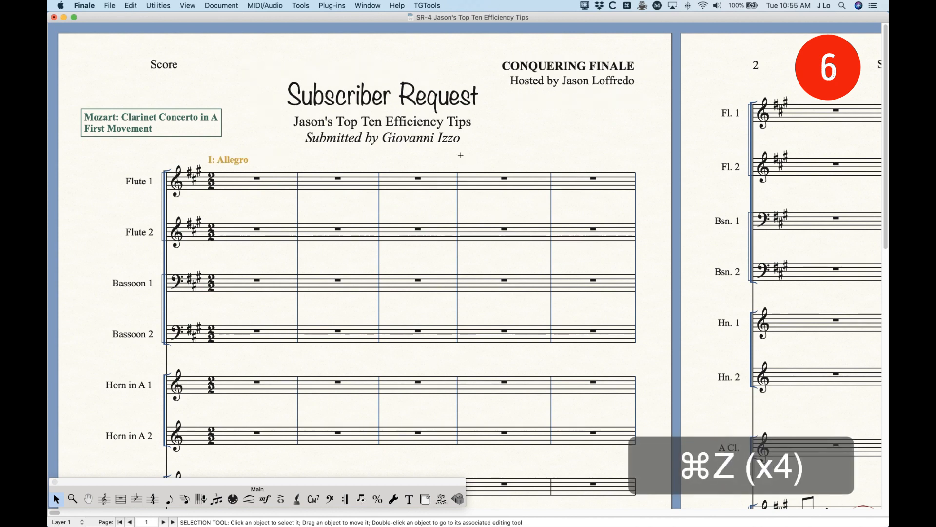
key(cmd+z)
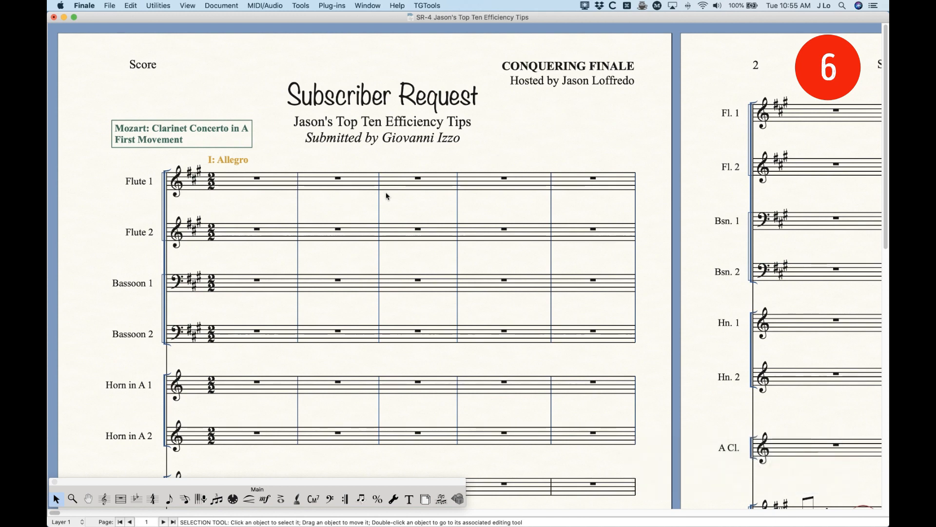
mouse_move(513, 163)
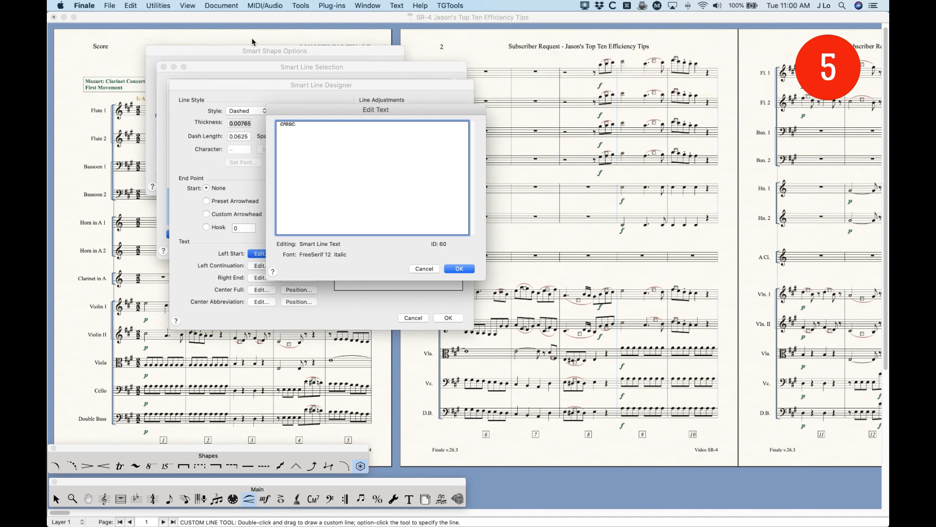
mouse_move(288, 109)
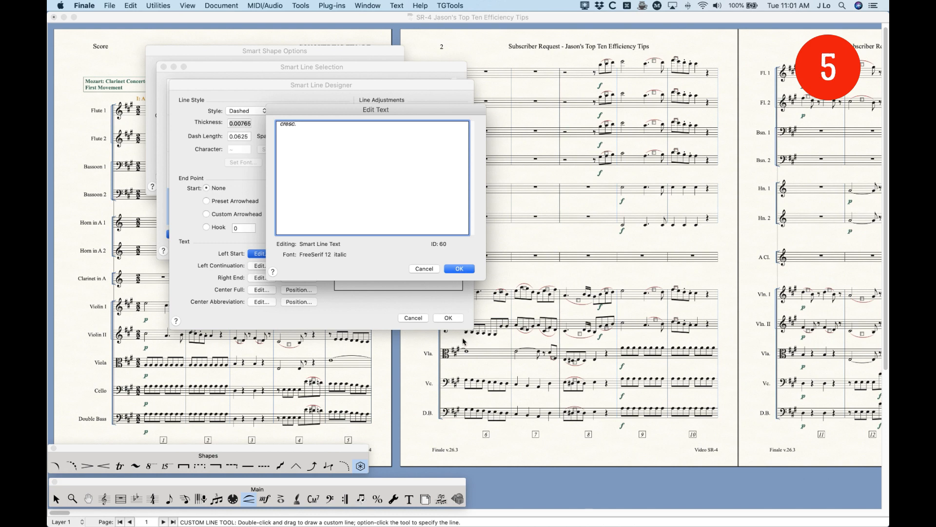
mouse_move(457, 317)
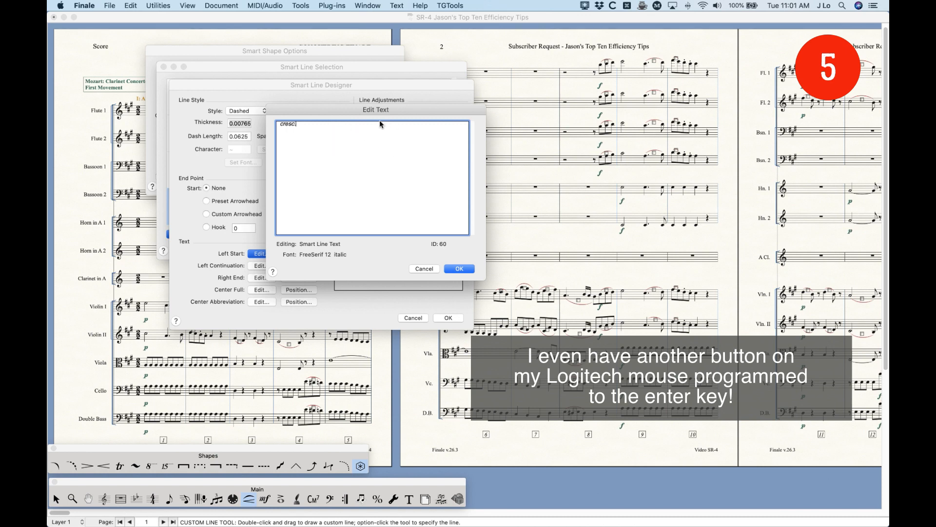
mouse_move(311, 158)
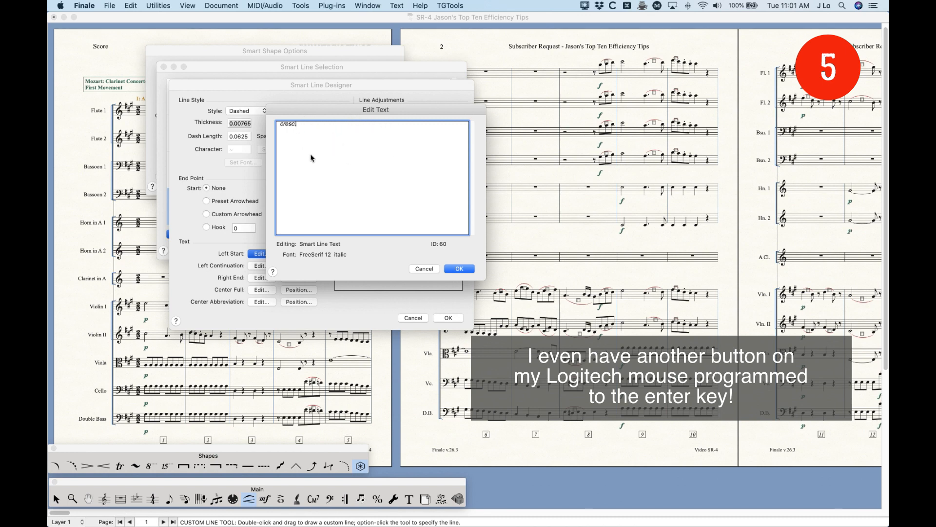
Step: Confirm the 'cresc.' start text, then reopen it through Left Start Edit
key(enter)
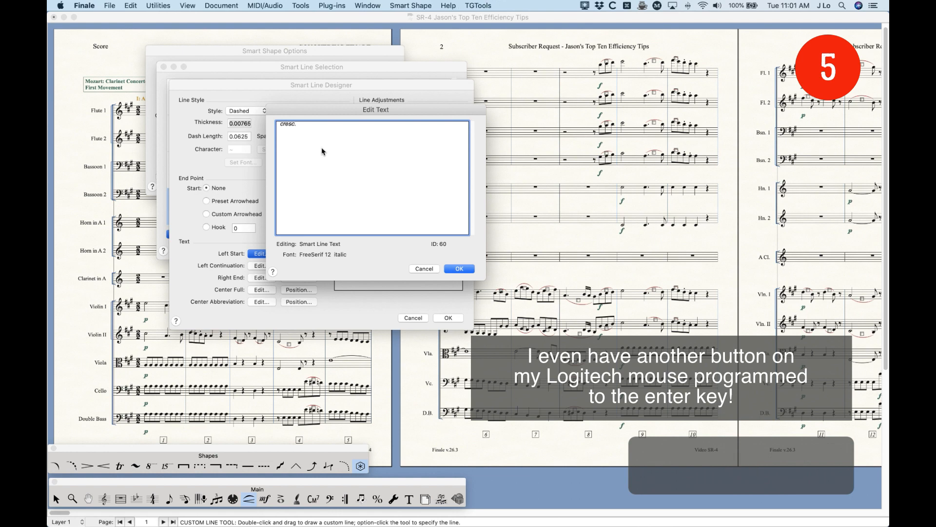
click(459, 268)
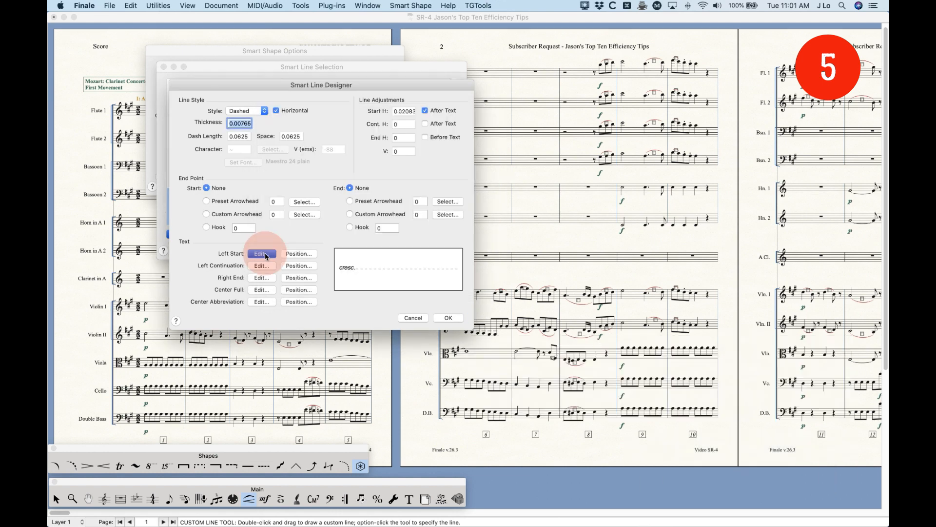
click(261, 253)
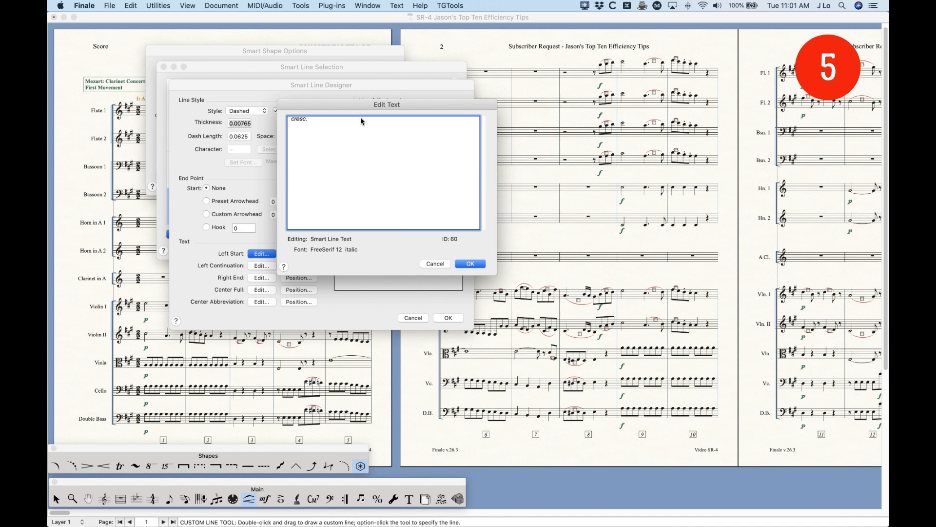
mouse_move(391, 162)
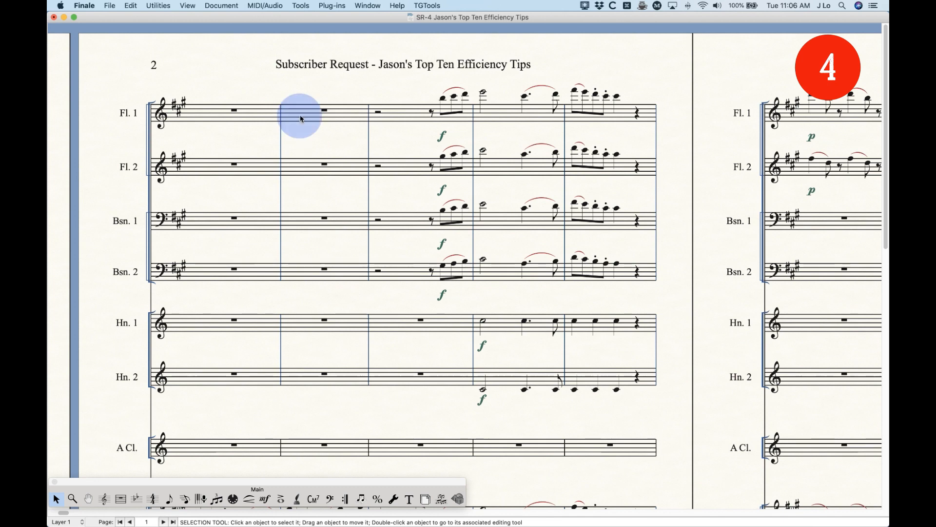
right_click(300, 118)
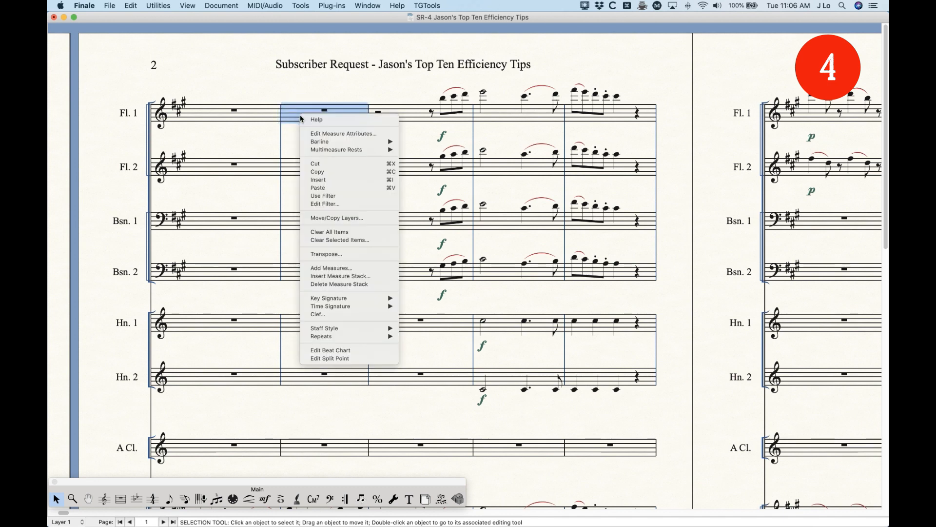
mouse_move(343, 133)
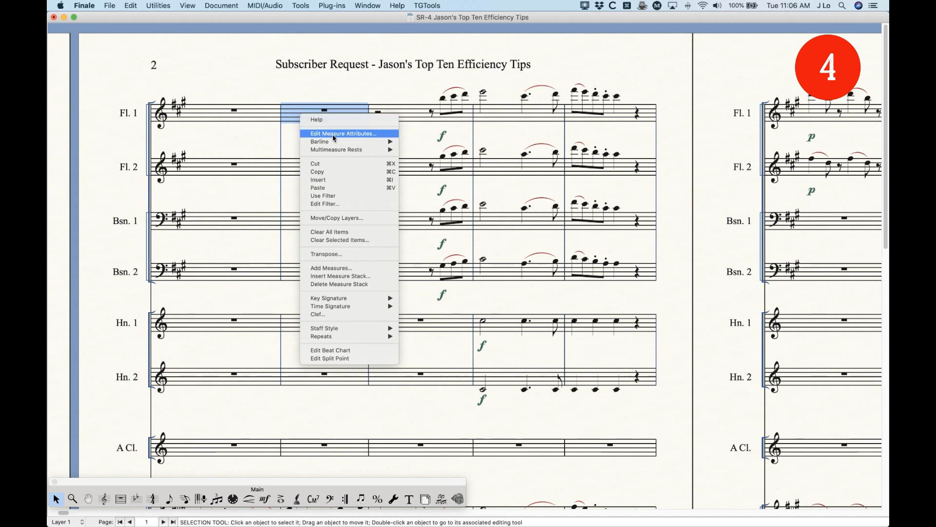
mouse_move(319, 141)
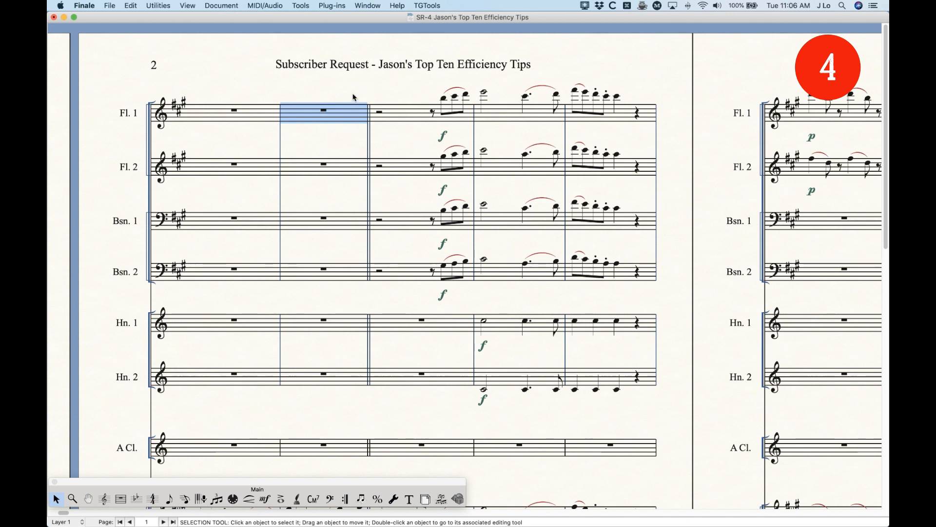
key(cmd+z)
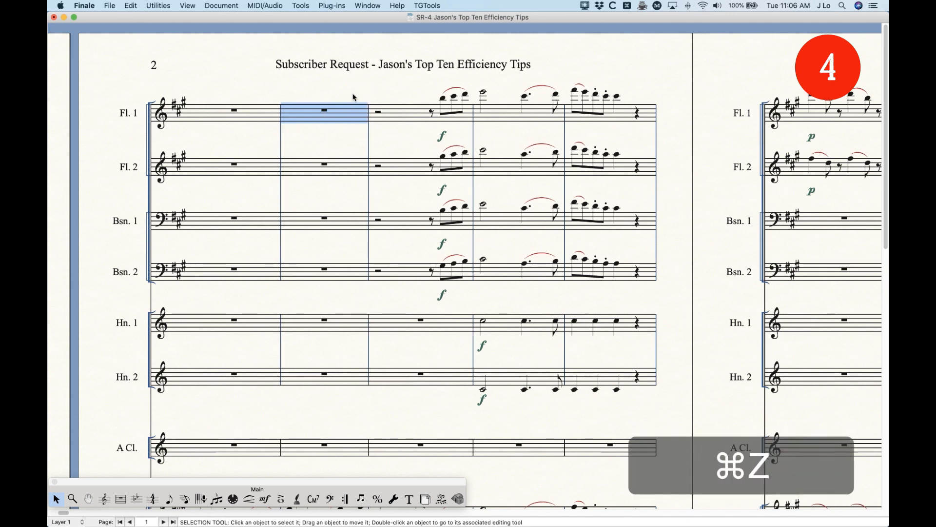
key(cmd+z)
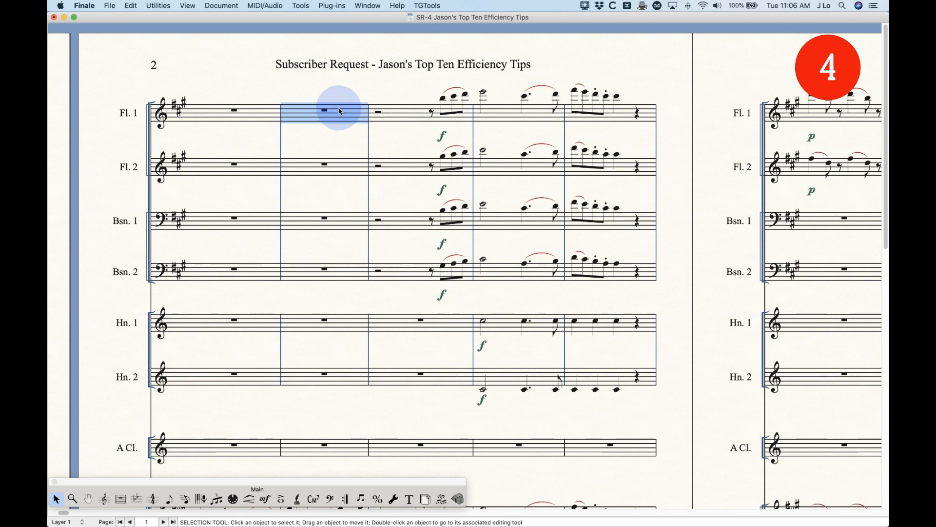
right_click(325, 111)
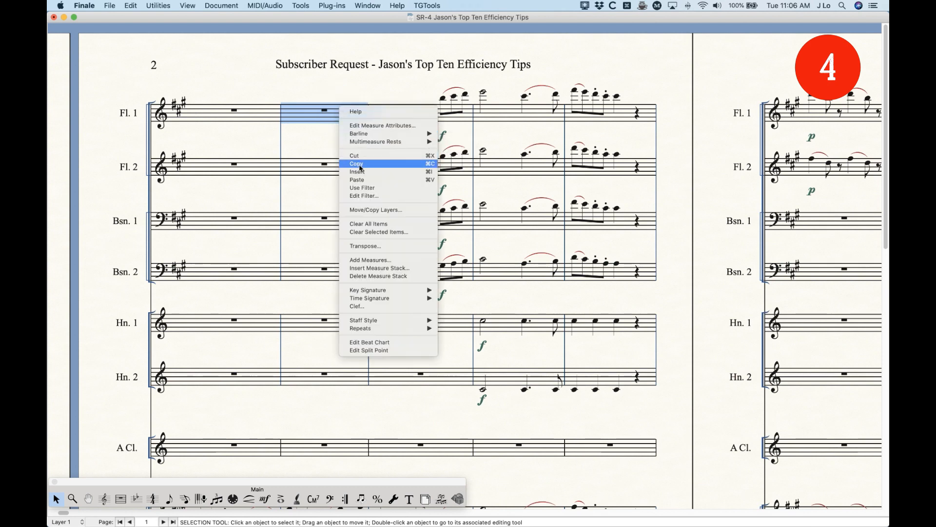
mouse_move(367, 289)
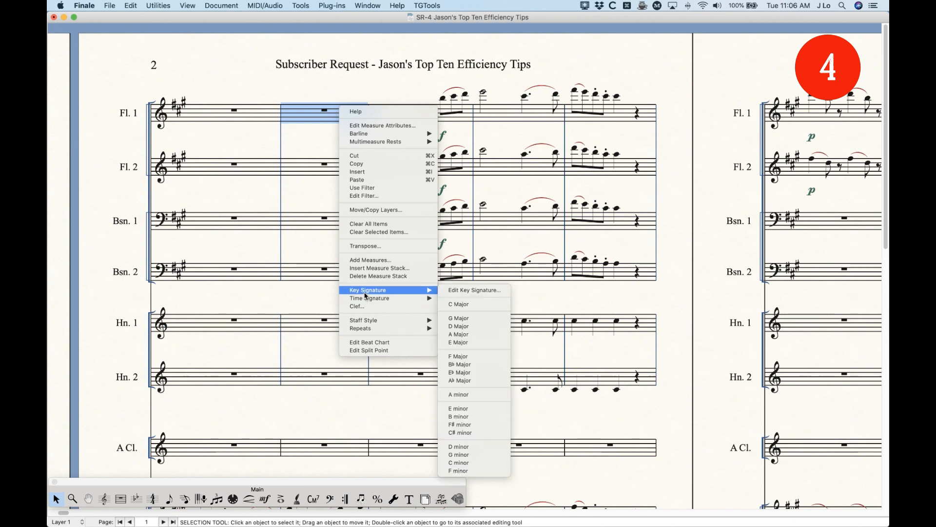
mouse_move(364, 320)
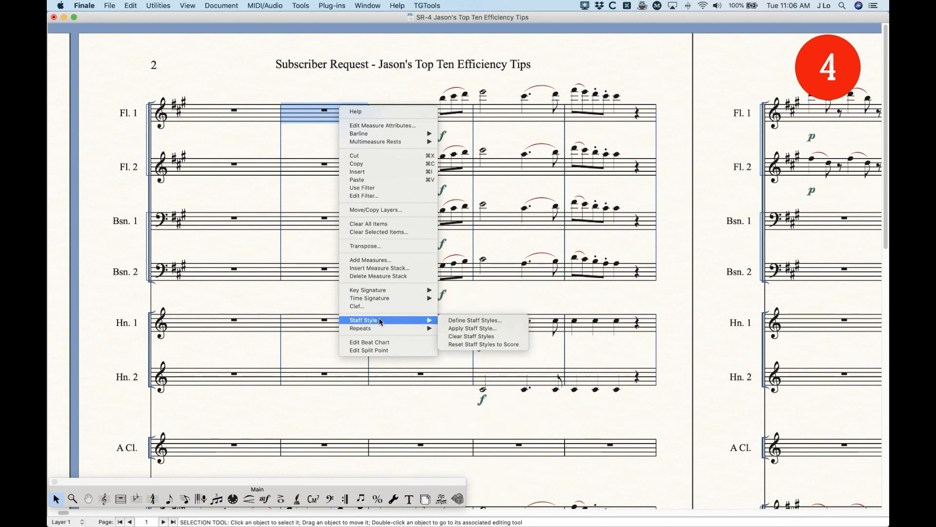
mouse_move(360, 328)
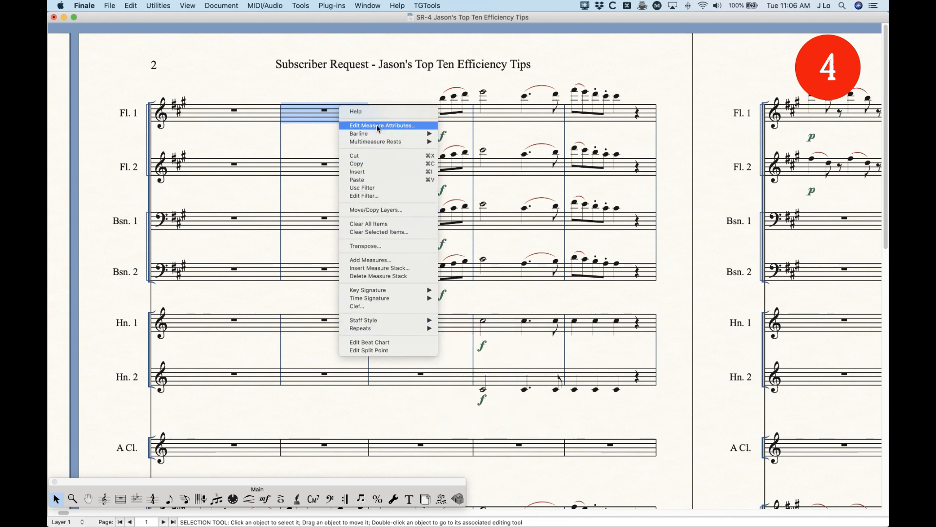
mouse_move(374, 203)
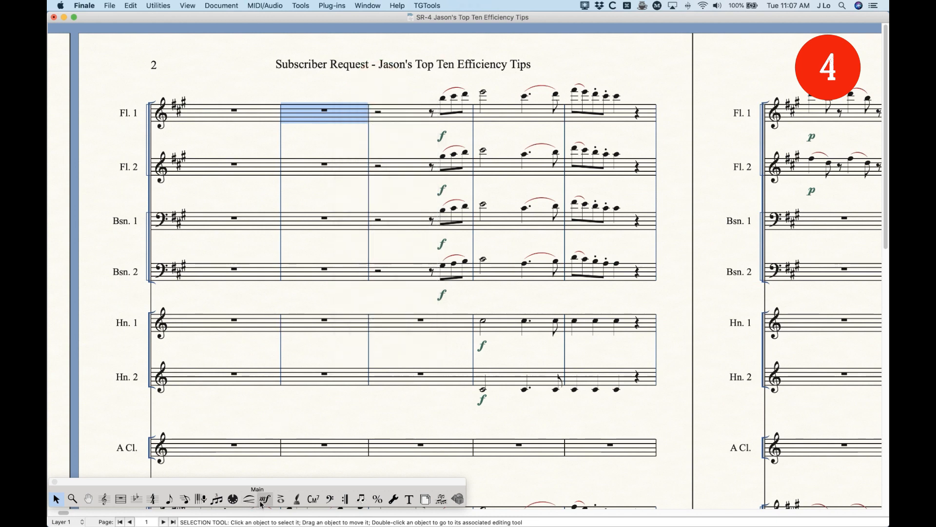
click(265, 499)
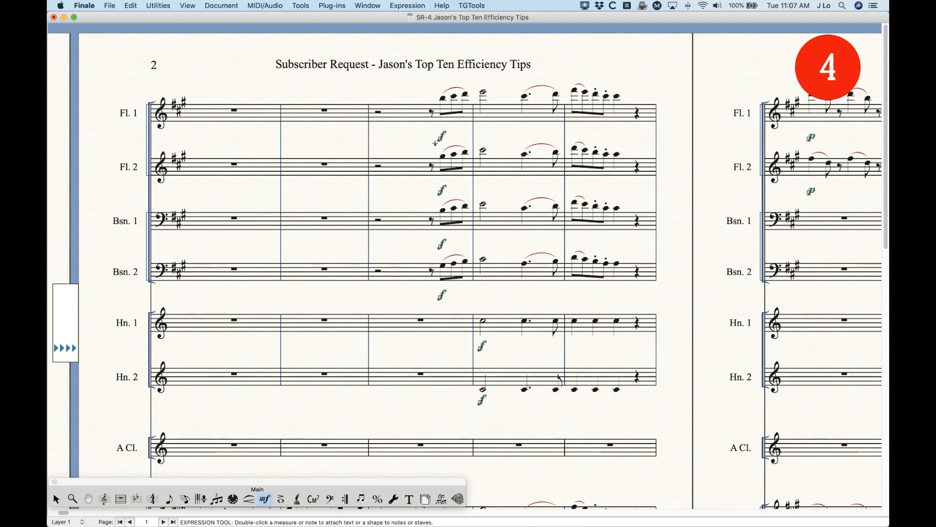
click(440, 139)
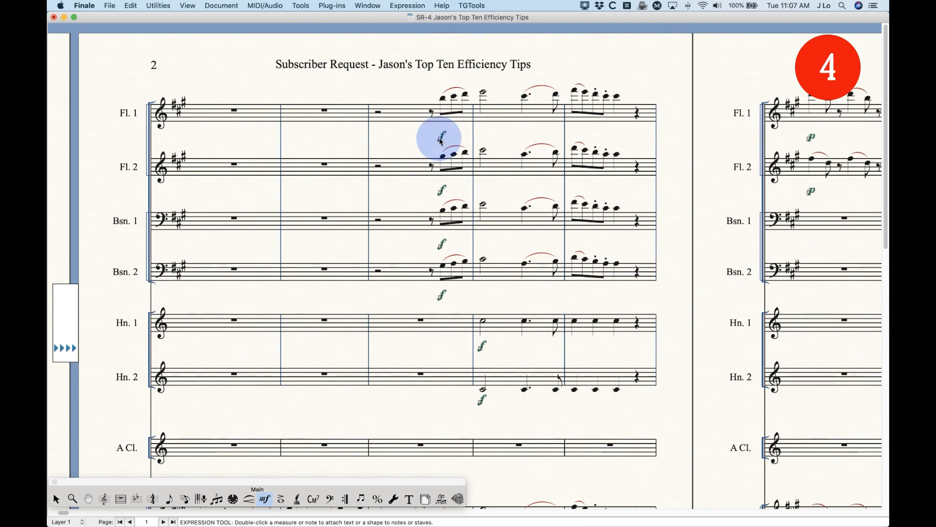
right_click(441, 139)
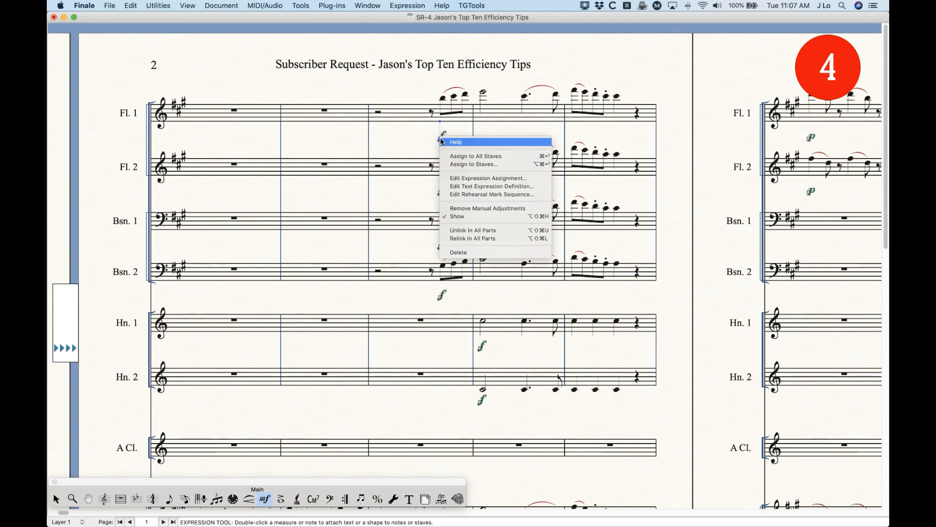
mouse_move(487, 178)
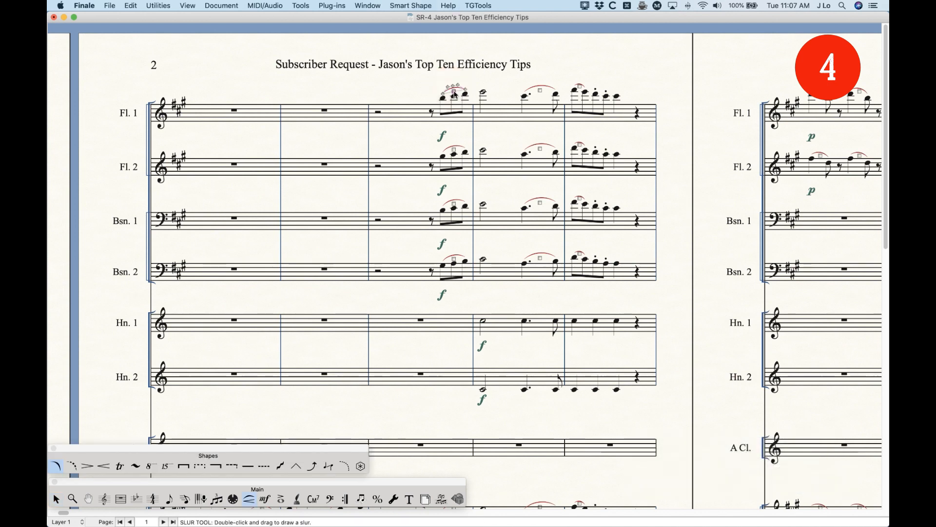
right_click(454, 93)
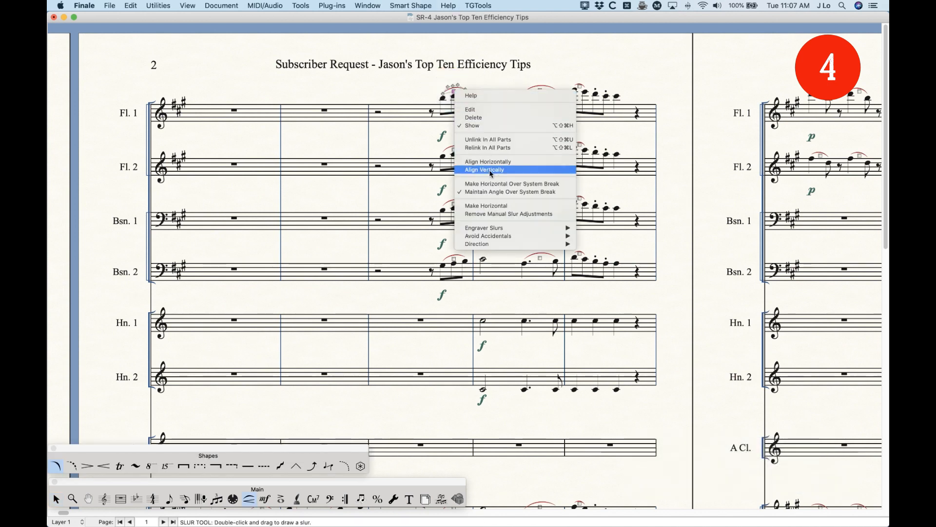
mouse_move(483, 214)
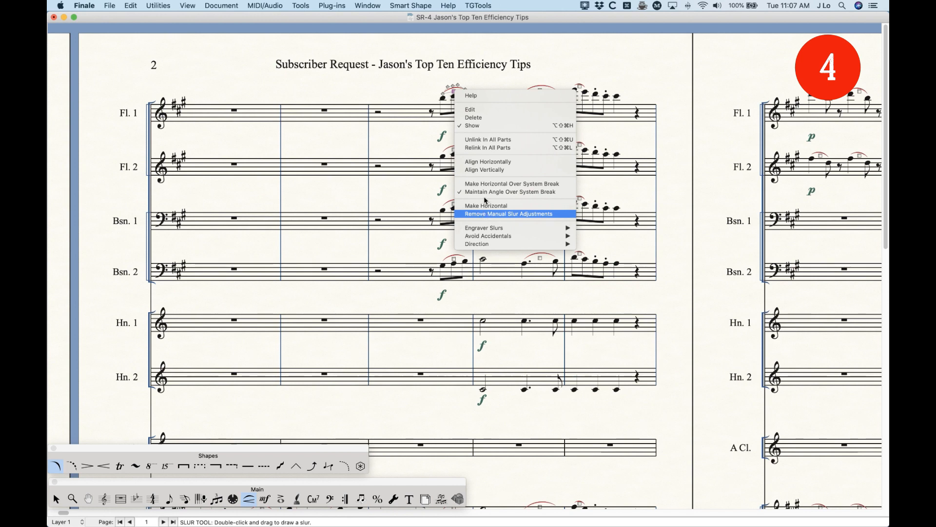
click(508, 213)
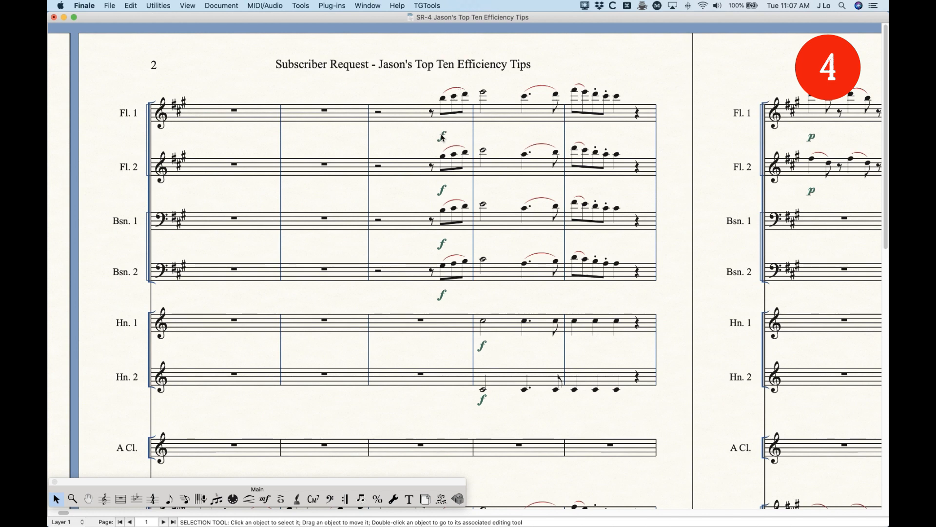
right_click(442, 135)
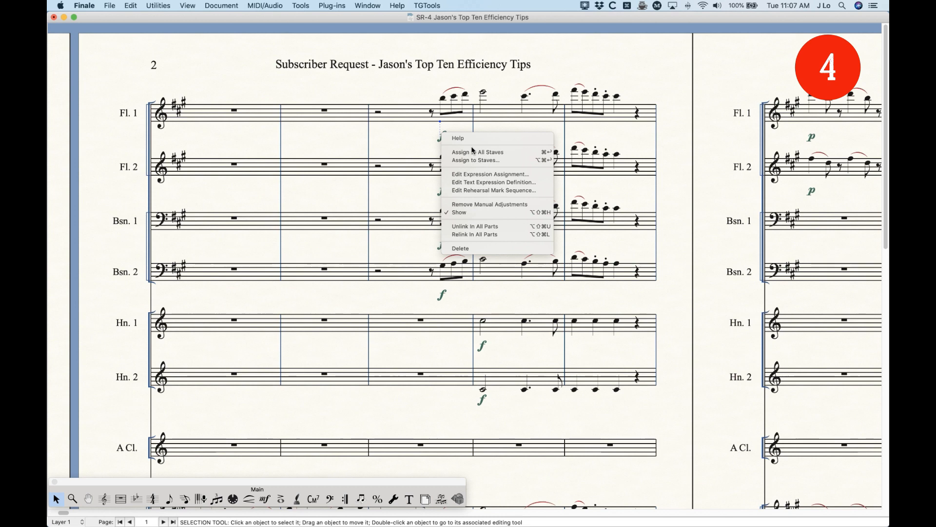
mouse_move(384, 90)
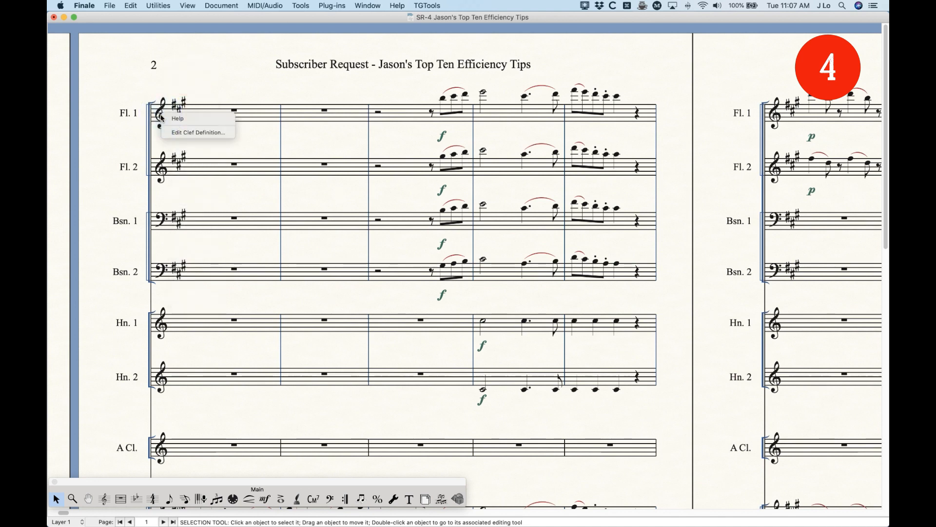
click(129, 124)
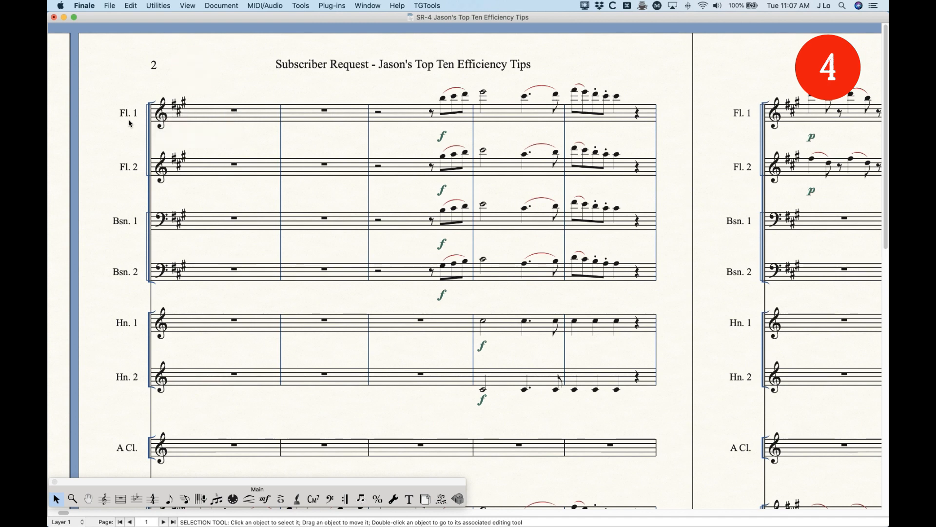
right_click(128, 113)
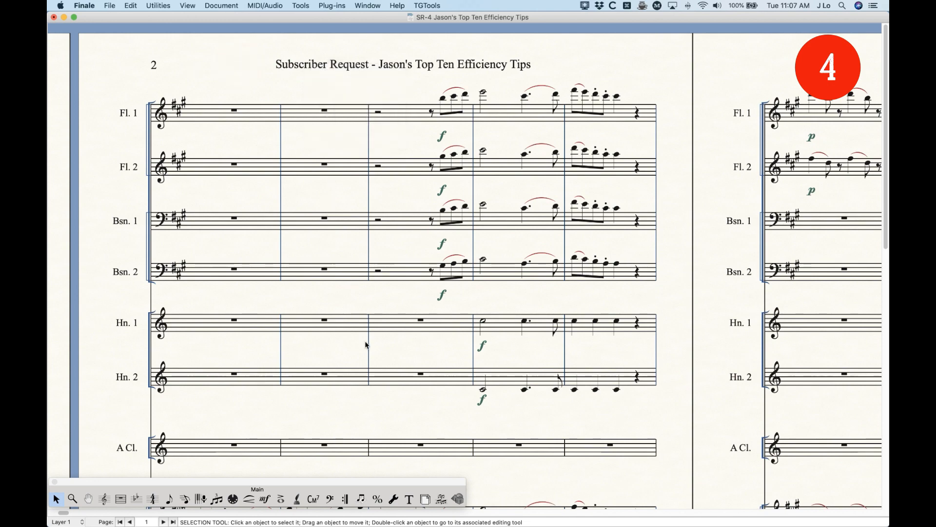
scroll(down, 3)
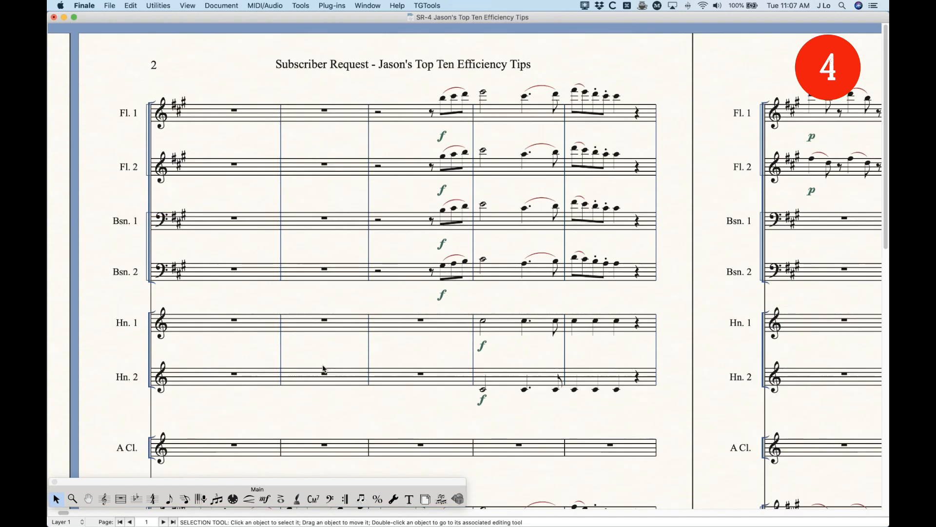
mouse_move(316, 357)
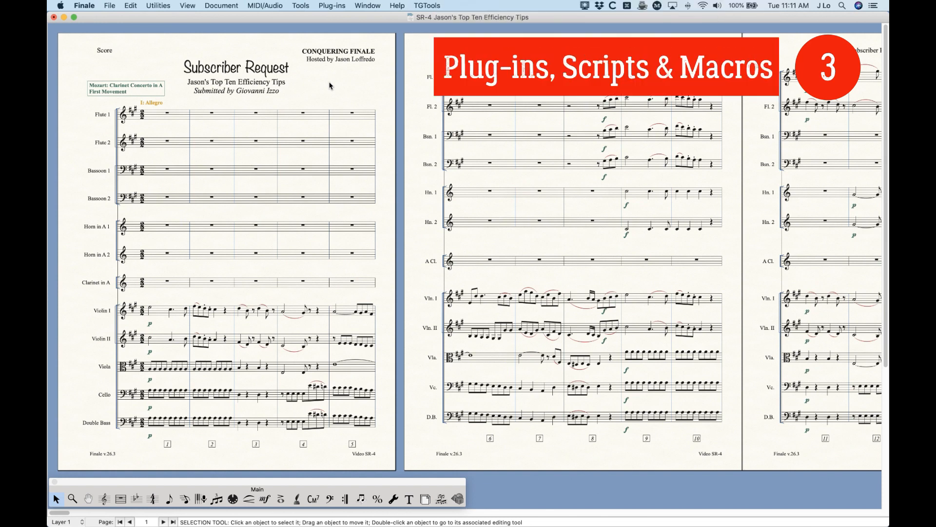
Step: Browse the Plug-ins submenus and the TGTools menu, then return to Plug-ins
click(331, 5)
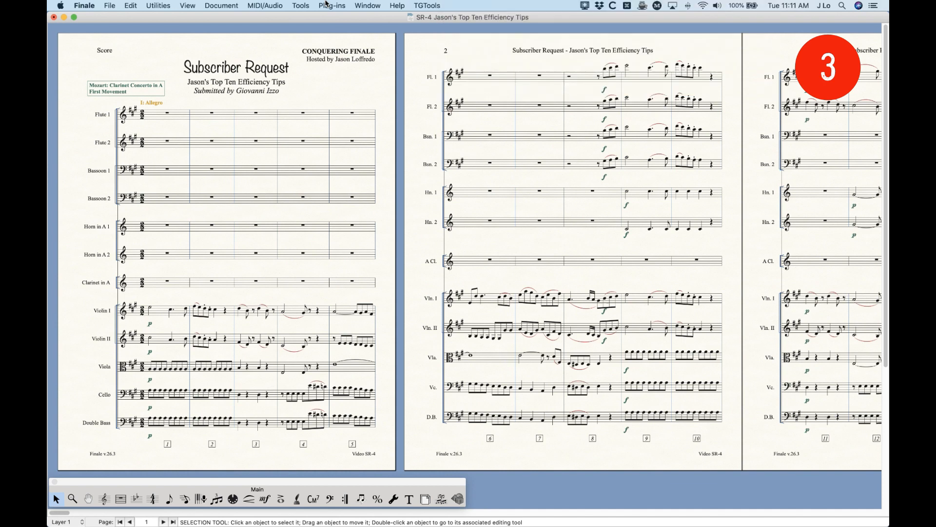
click(332, 5)
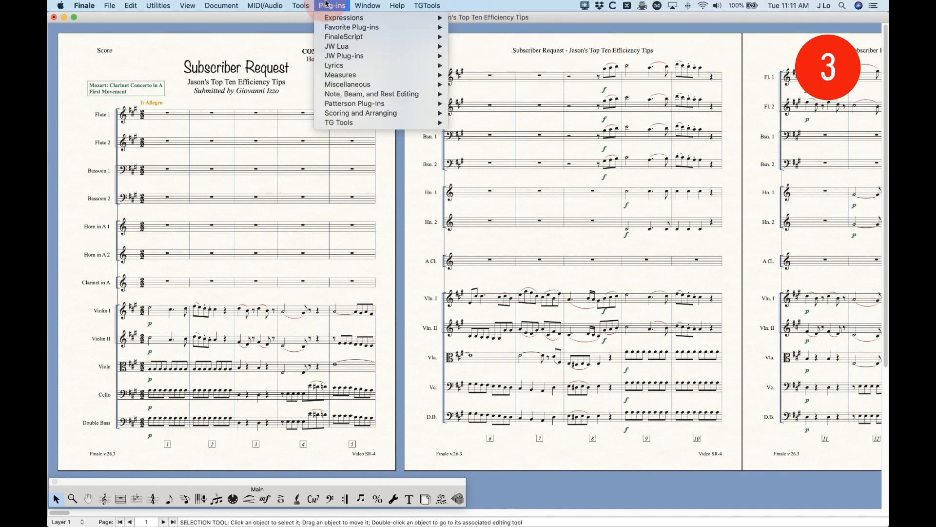
mouse_move(343, 18)
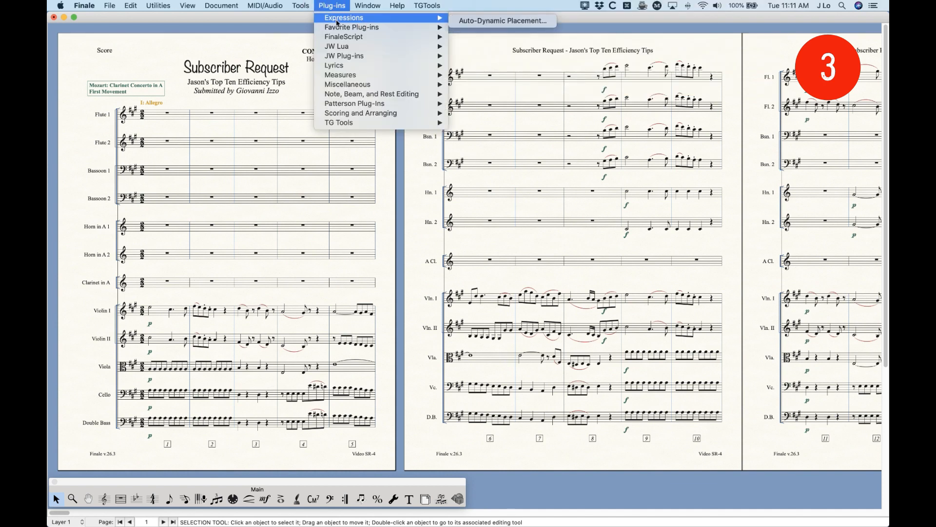
mouse_move(344, 37)
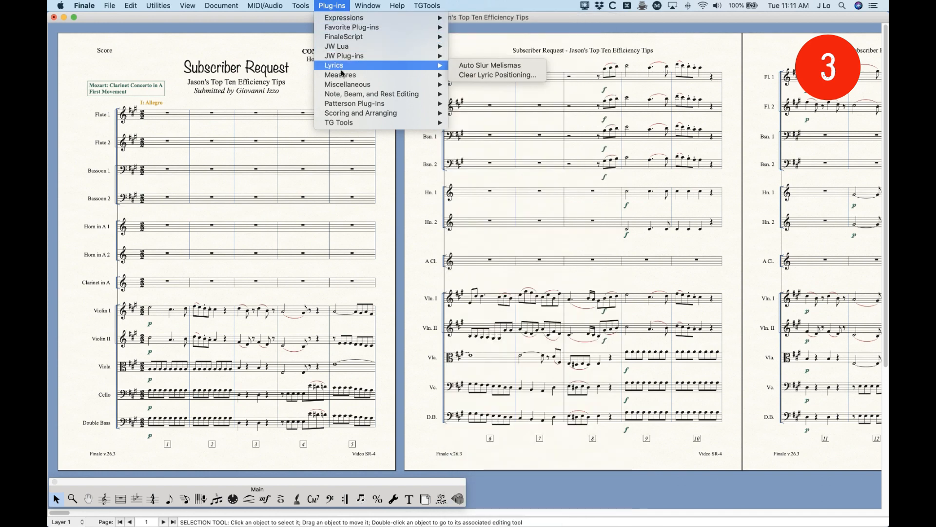
mouse_move(340, 75)
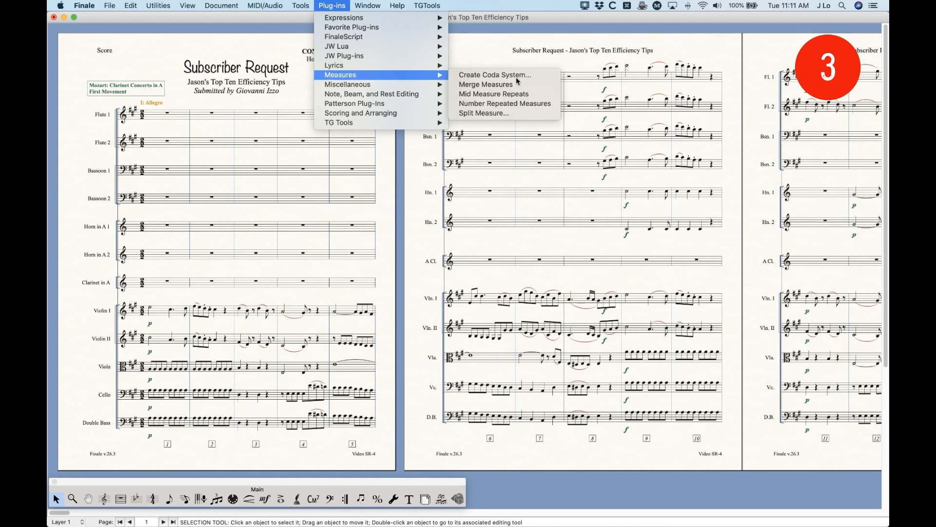
mouse_move(496, 74)
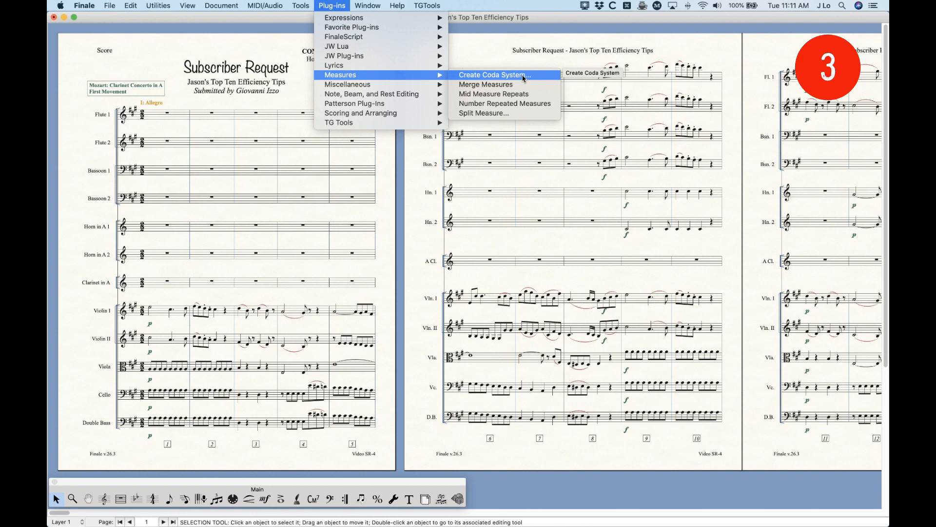
mouse_move(351, 77)
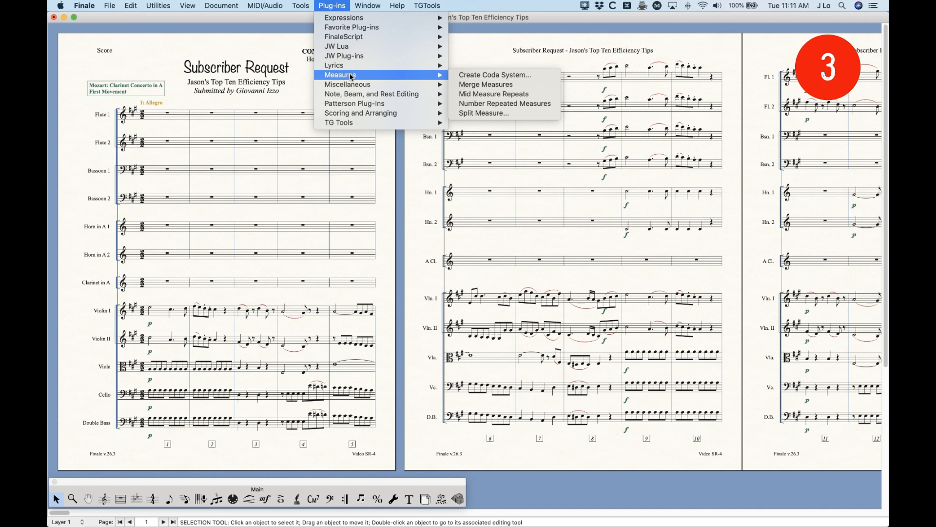
mouse_move(344, 55)
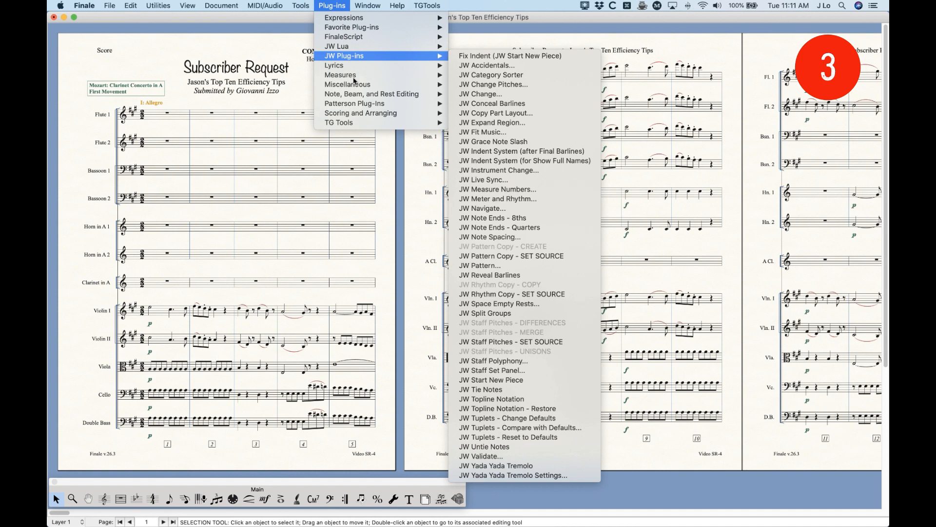
click(427, 5)
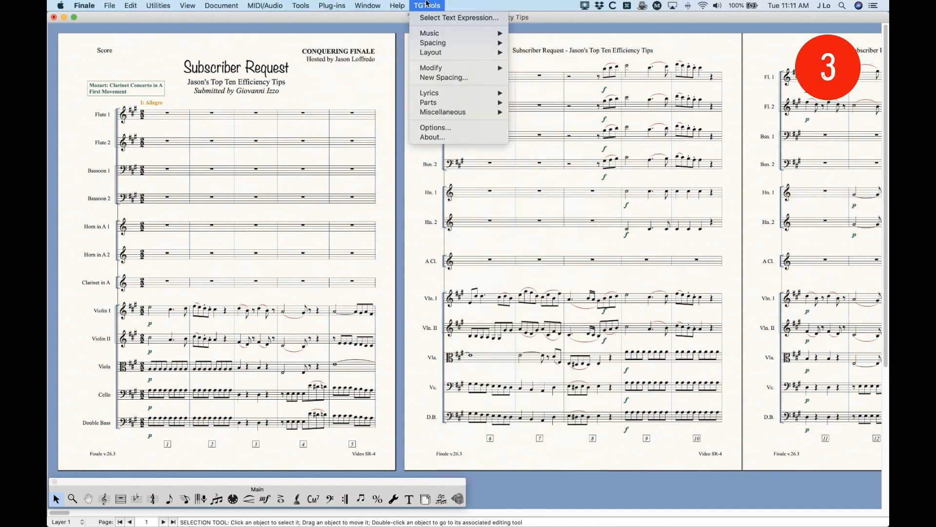
click(332, 5)
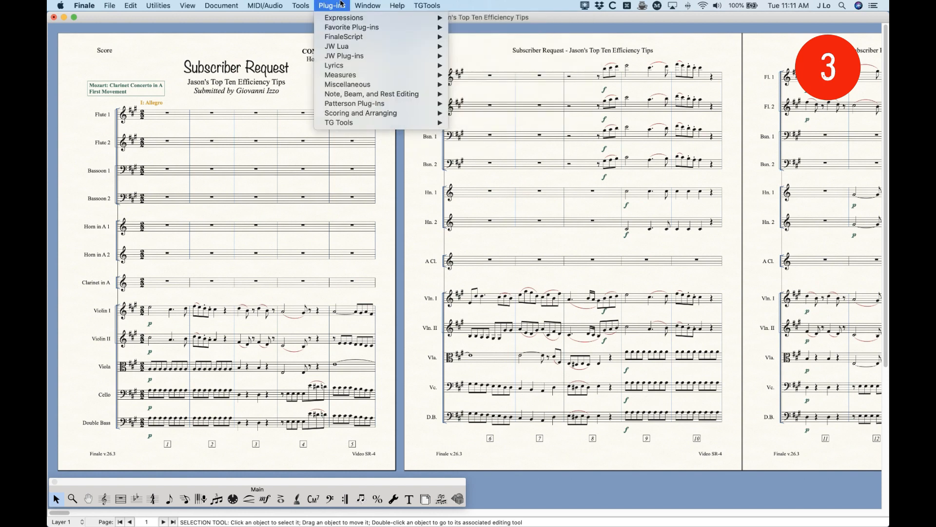
mouse_move(353, 104)
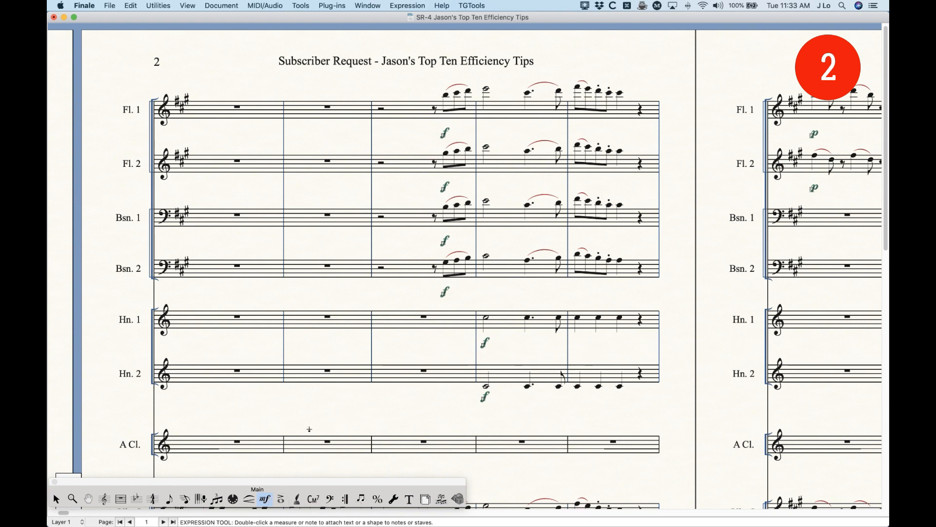
mouse_move(377, 424)
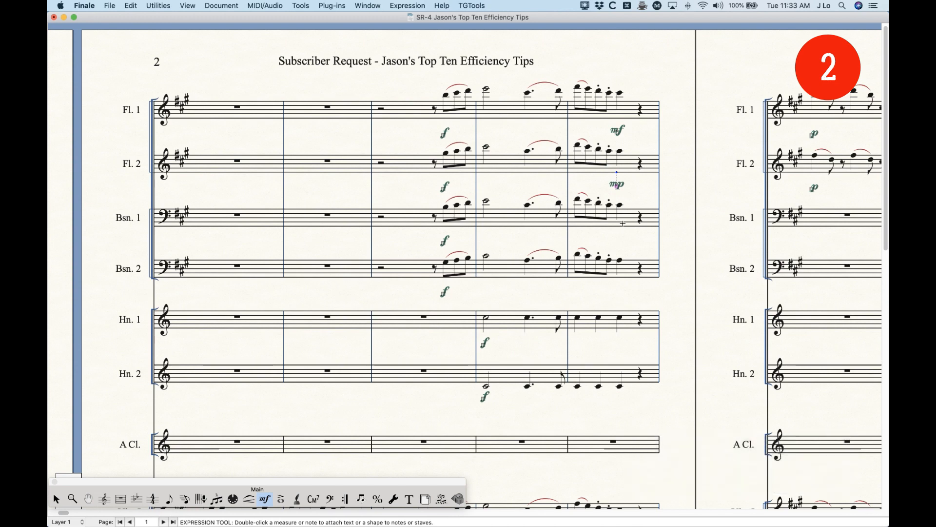
mouse_move(631, 203)
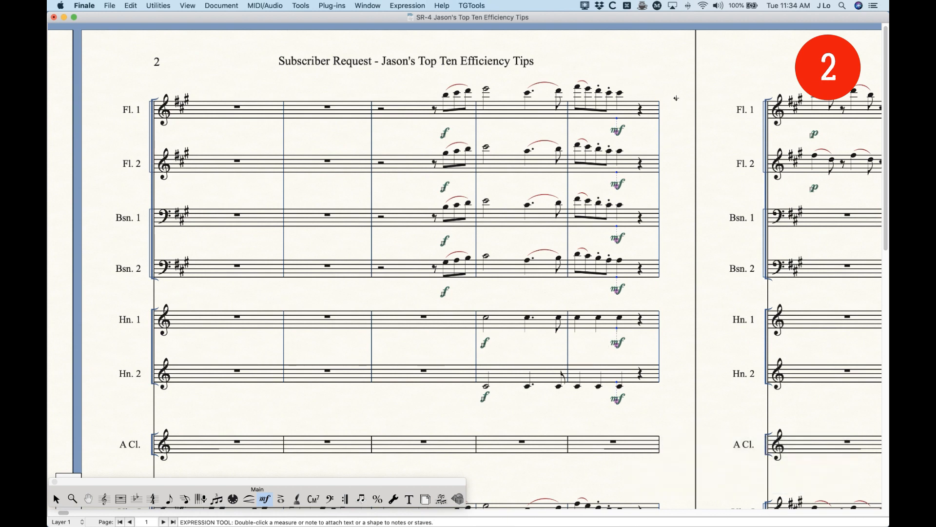
mouse_move(645, 188)
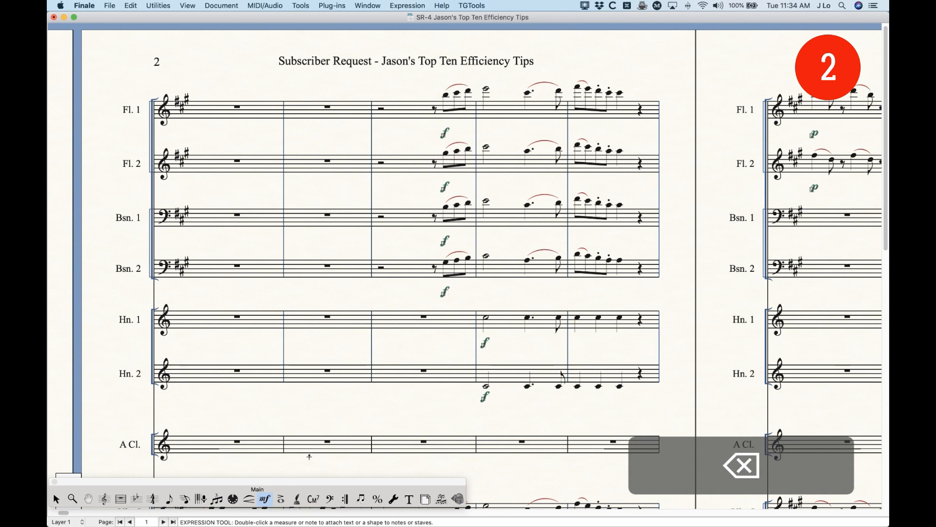
Step: Undo the accent on the closing notes and switch to the Expression tool
click(280, 500)
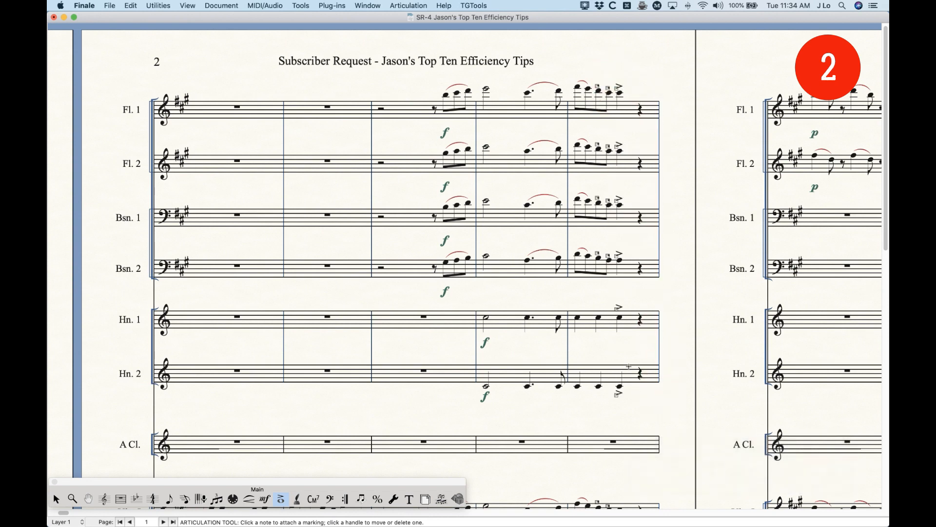
key(cmd+z)
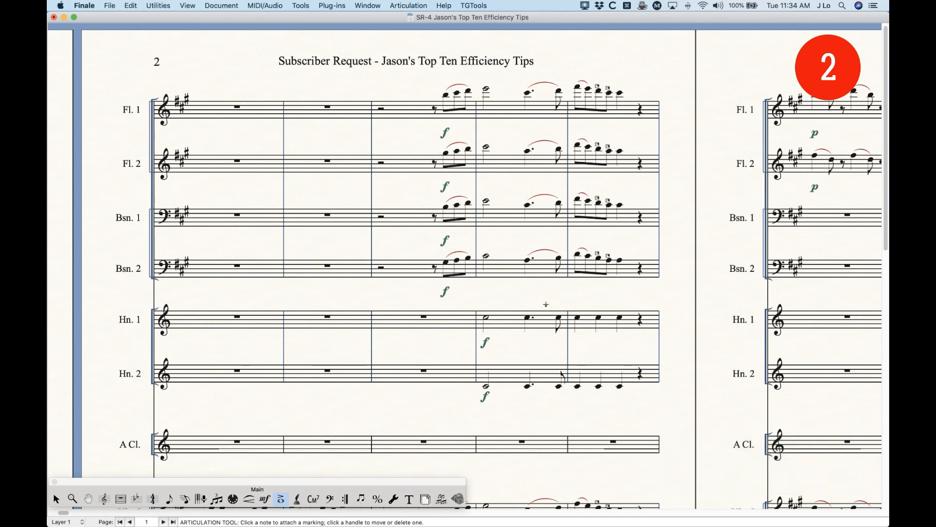
click(264, 499)
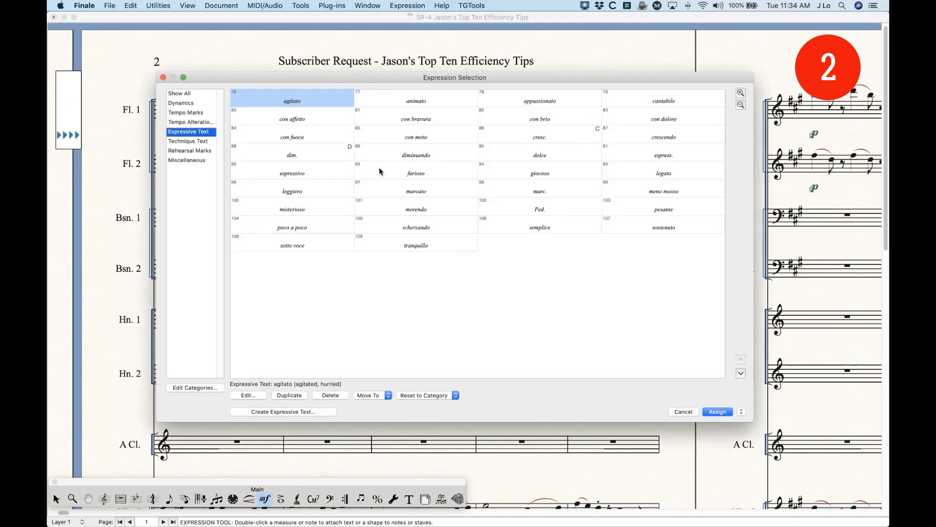
mouse_move(408, 111)
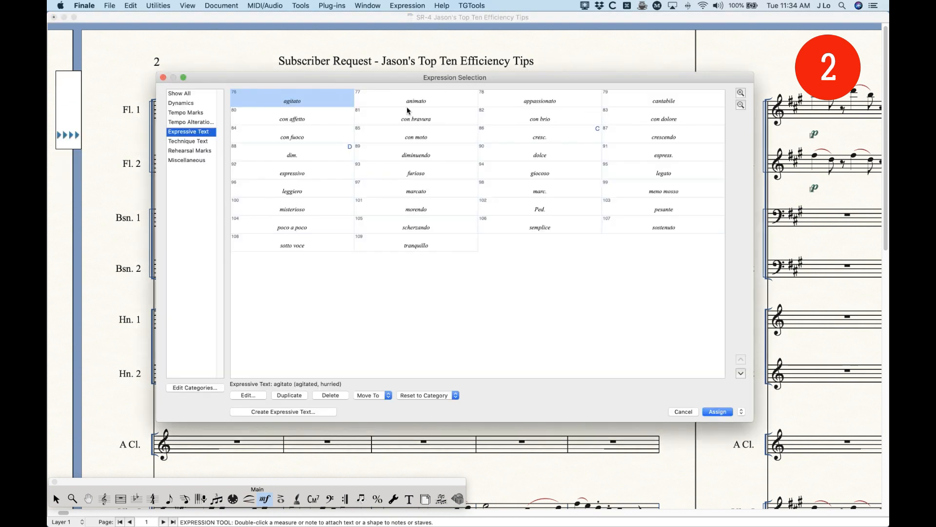
Step: Compare the animato and appassionato markings in Expression Selection without assigning either
click(539, 101)
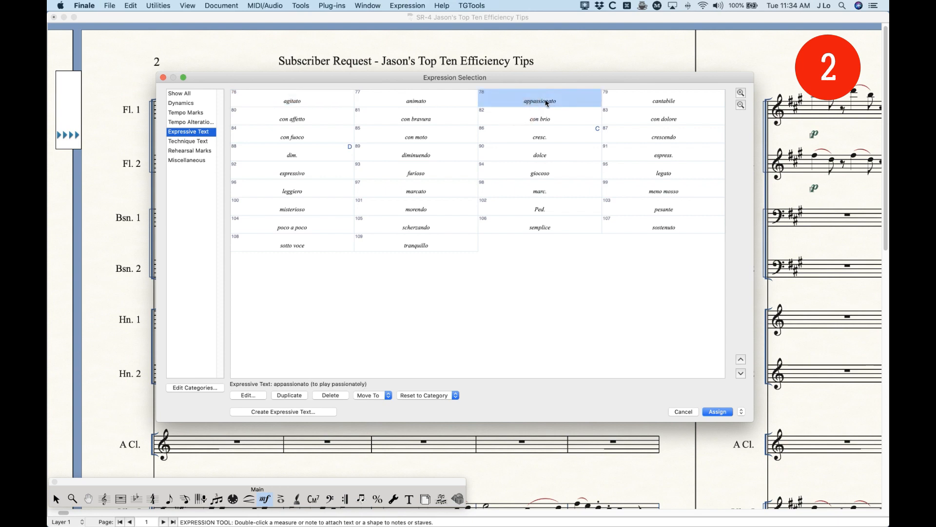
click(416, 99)
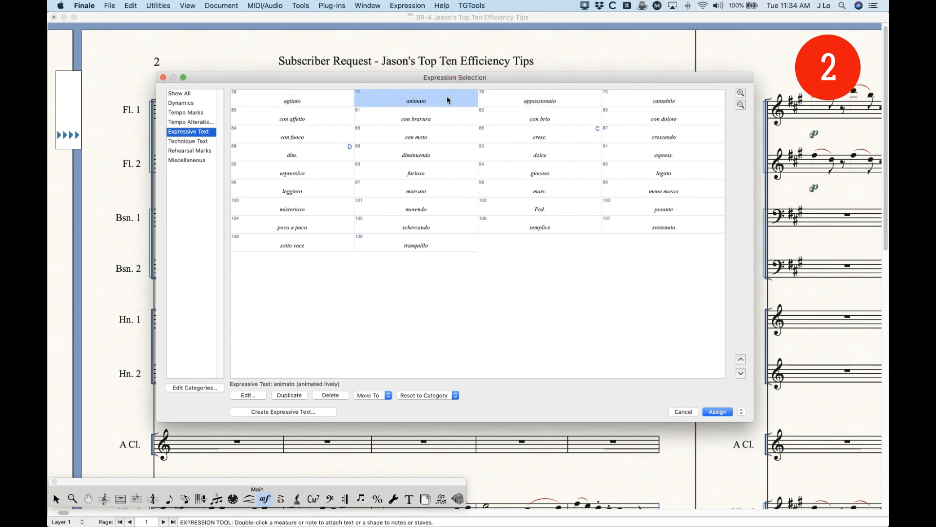
click(539, 101)
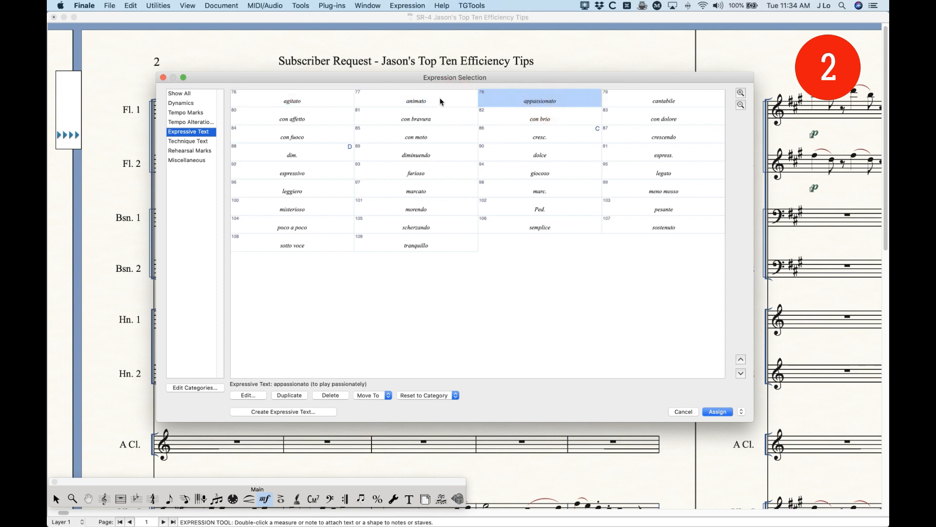
click(415, 101)
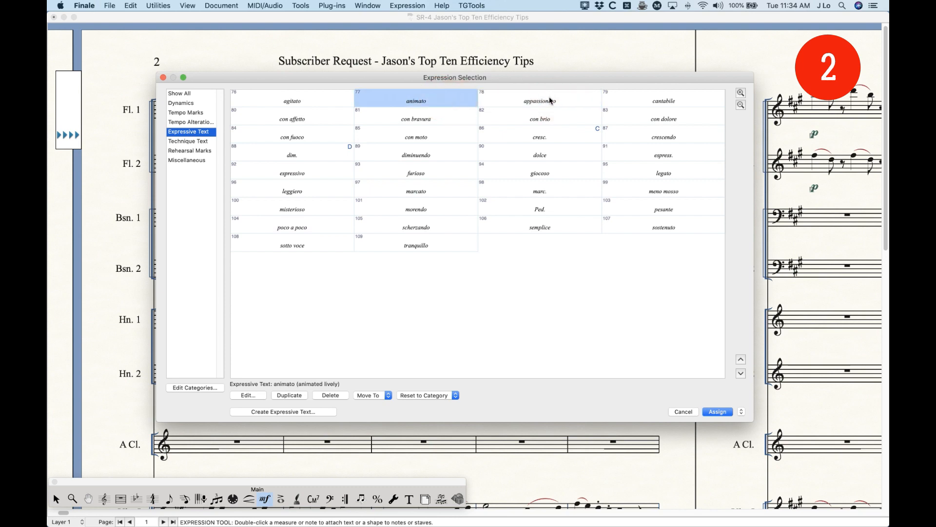
click(539, 100)
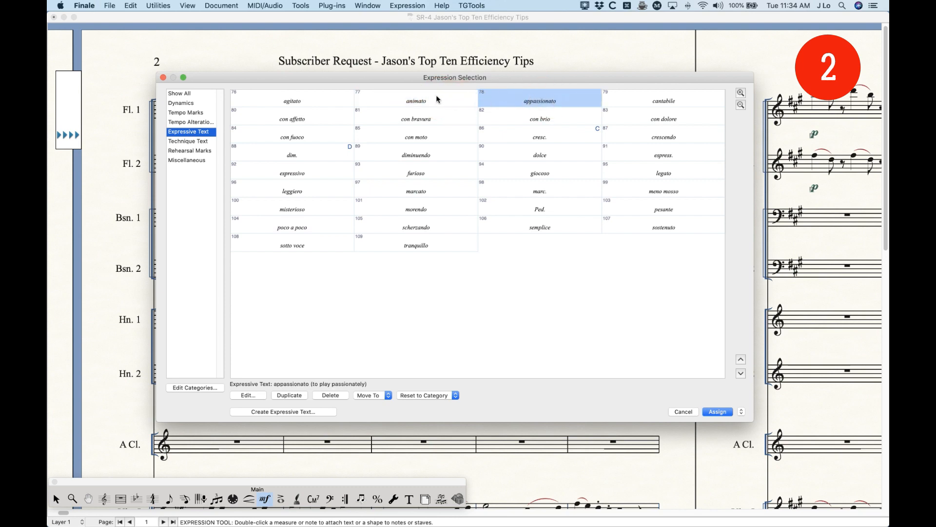
mouse_move(425, 99)
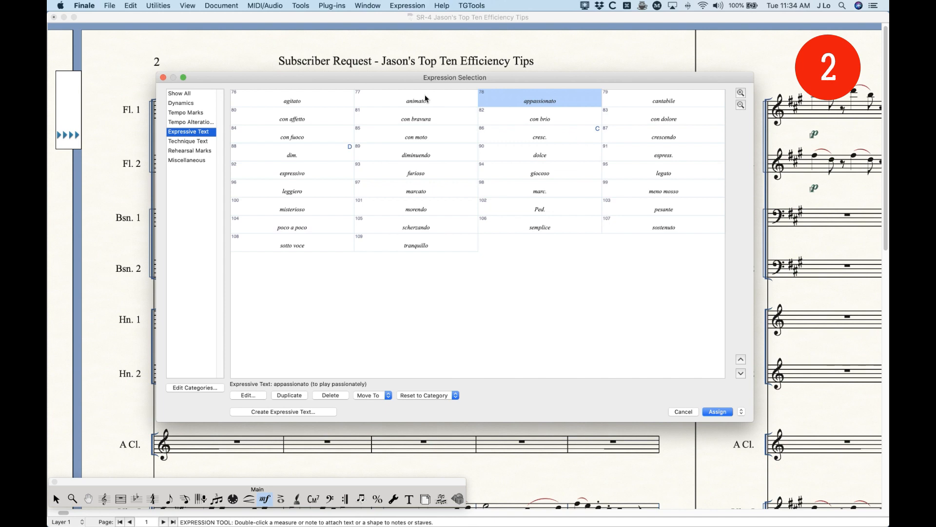
click(415, 100)
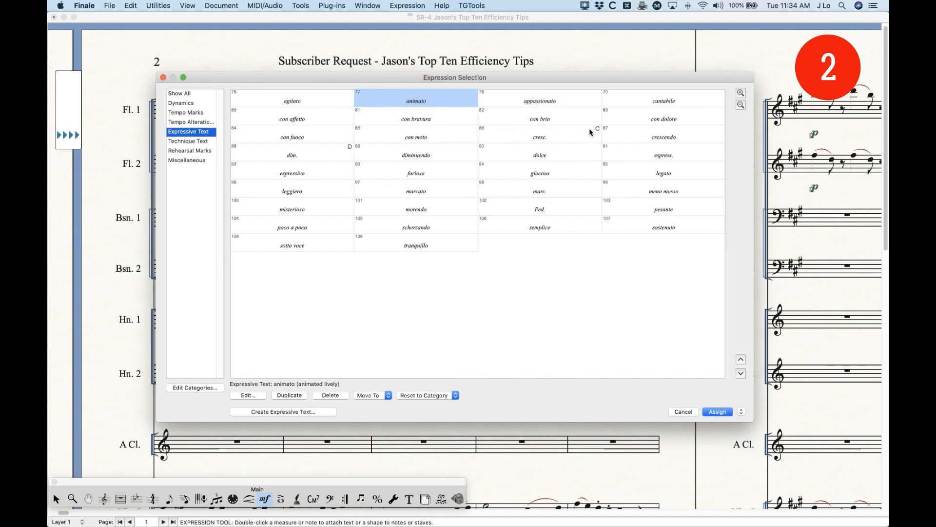
mouse_move(304, 156)
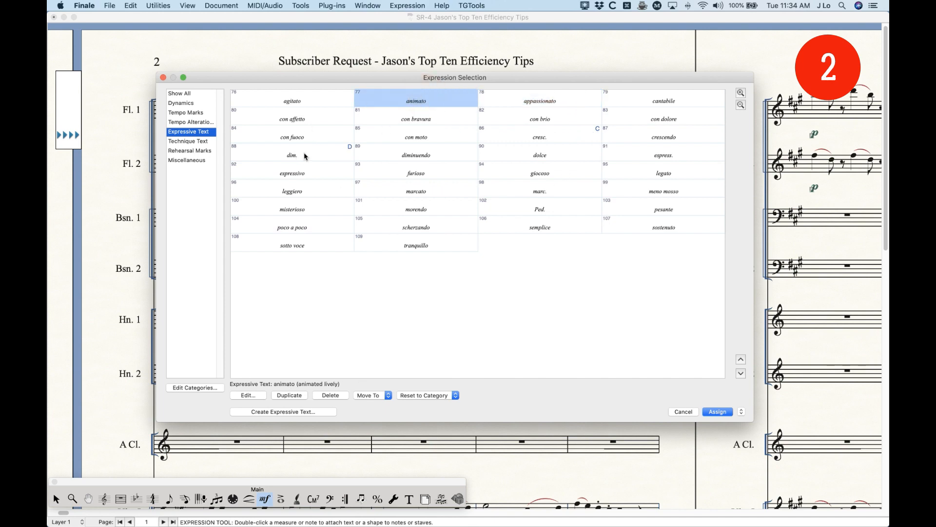
mouse_move(563, 138)
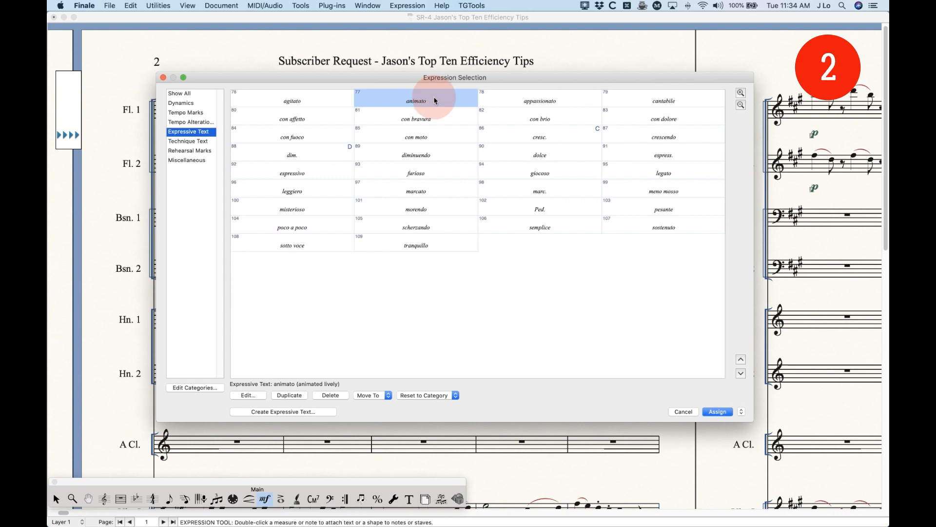
click(539, 101)
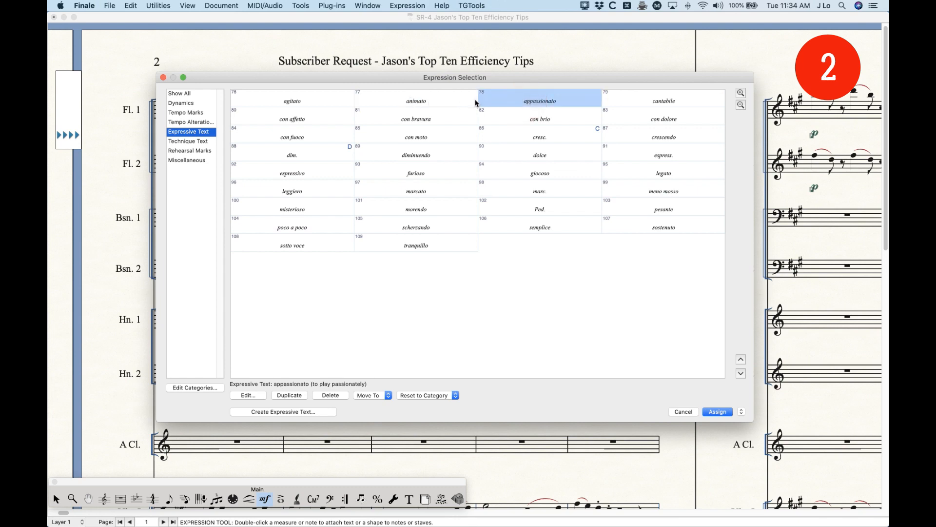
mouse_move(436, 107)
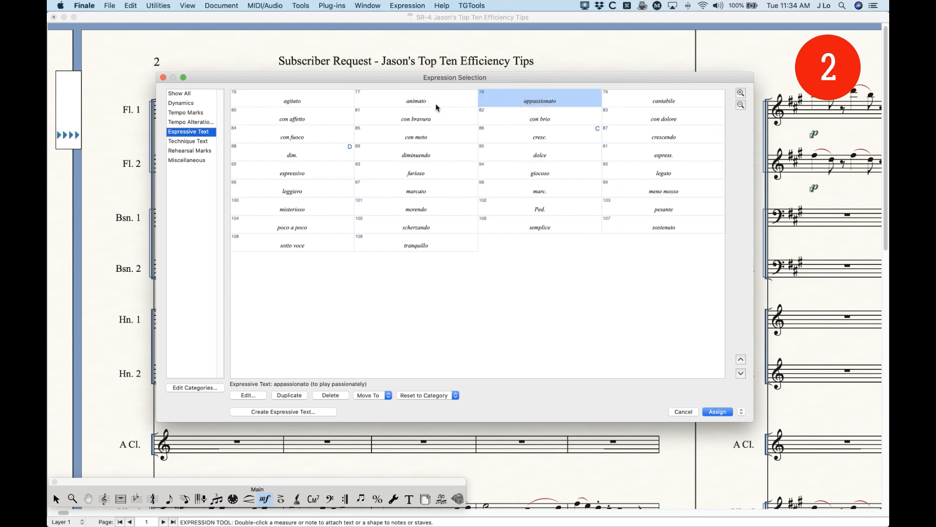
mouse_move(678, 315)
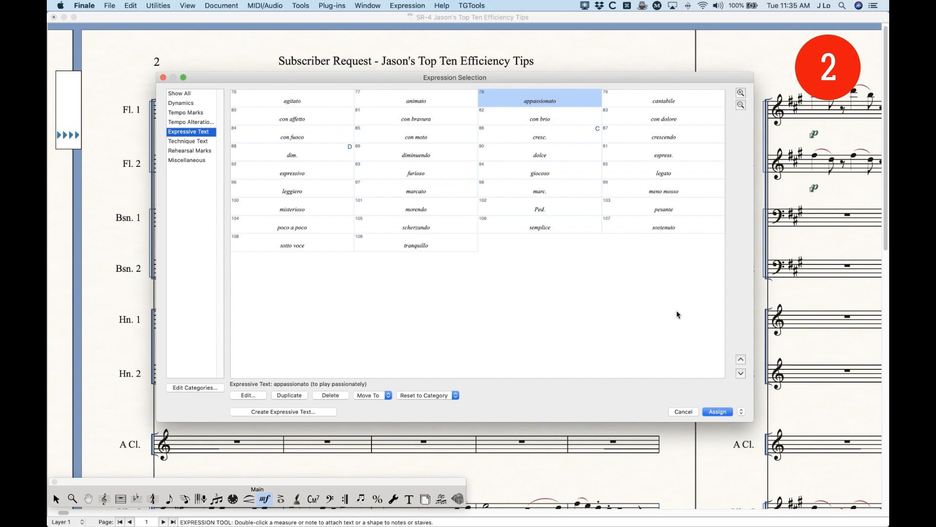
mouse_move(682, 411)
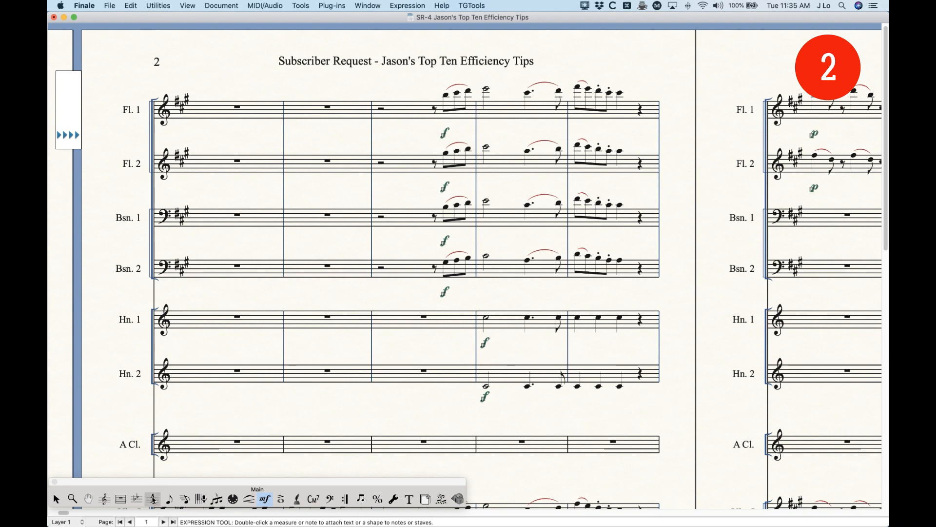
click(153, 499)
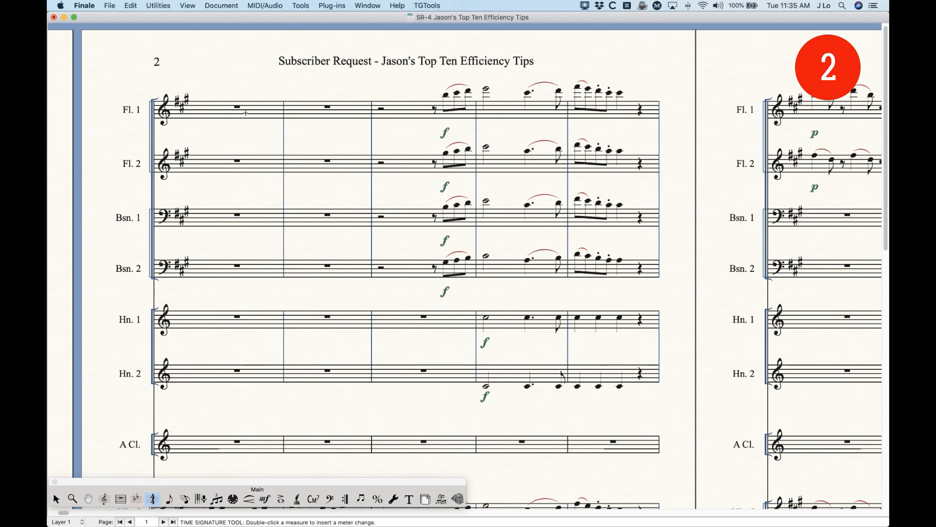
click(151, 499)
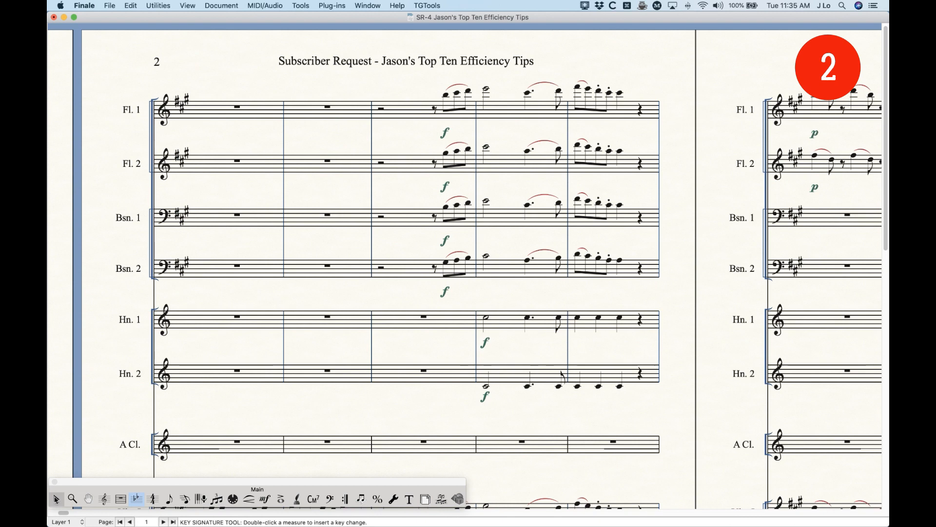
click(55, 499)
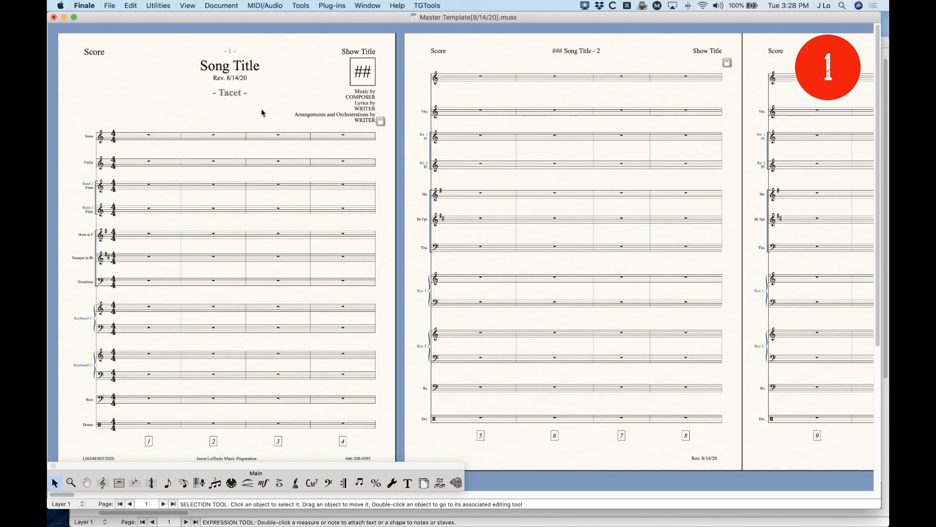
mouse_move(253, 109)
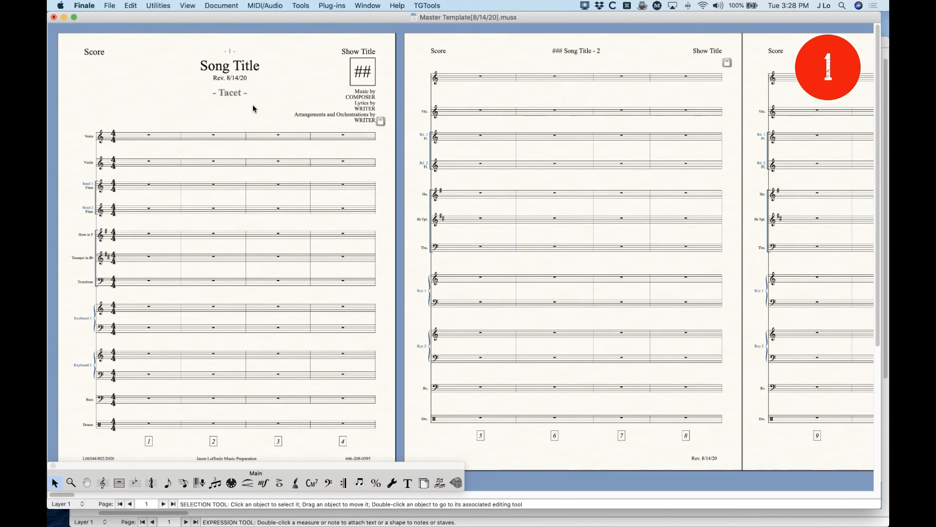
mouse_move(144, 97)
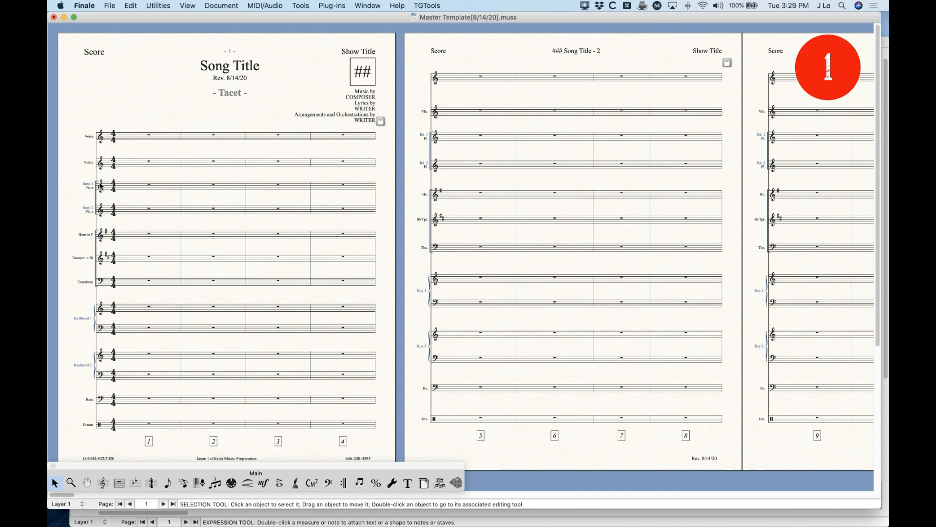
mouse_move(263, 314)
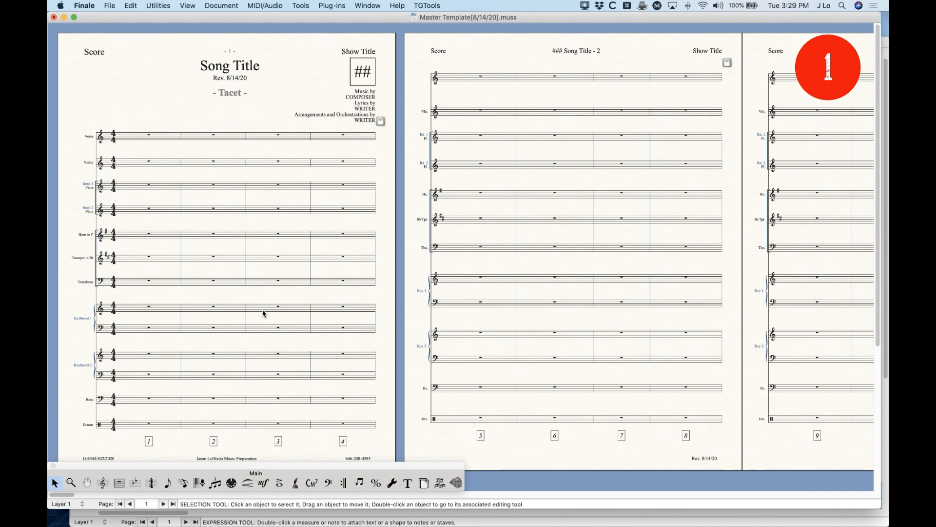
click(262, 482)
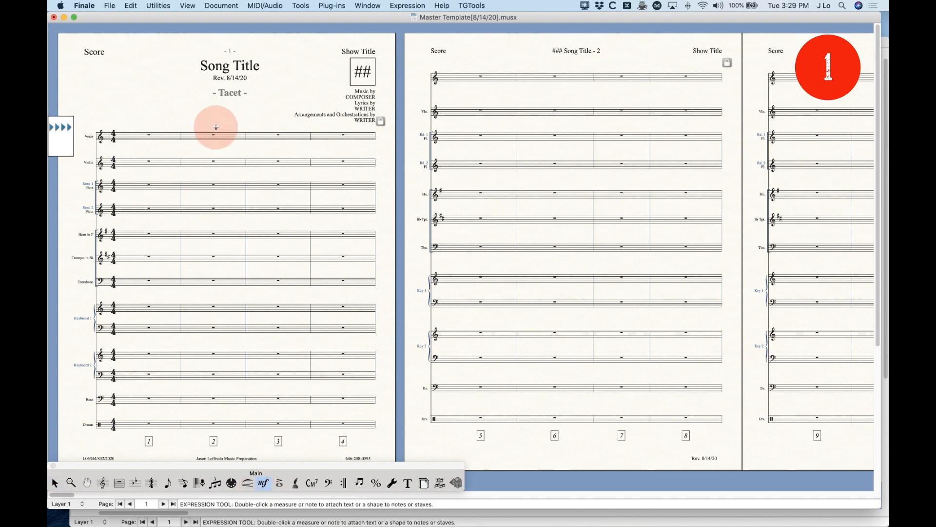
double_click(216, 135)
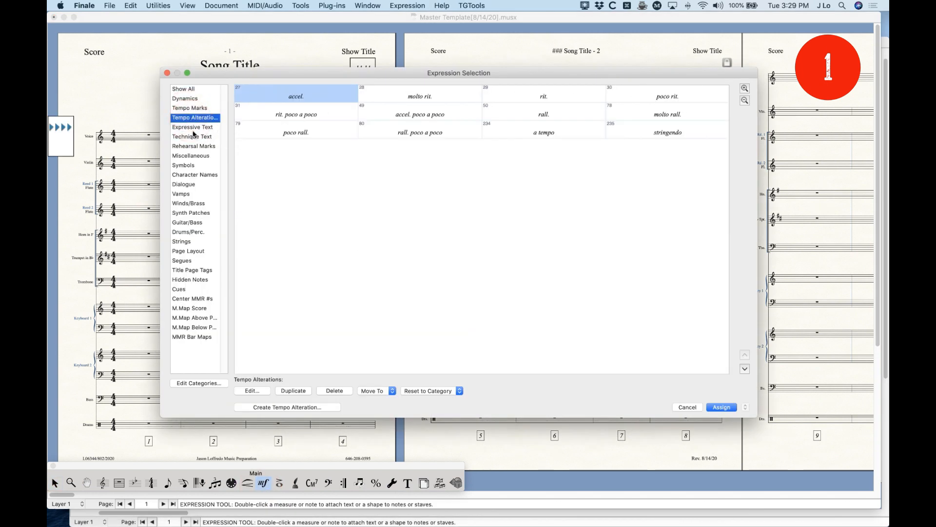
click(193, 146)
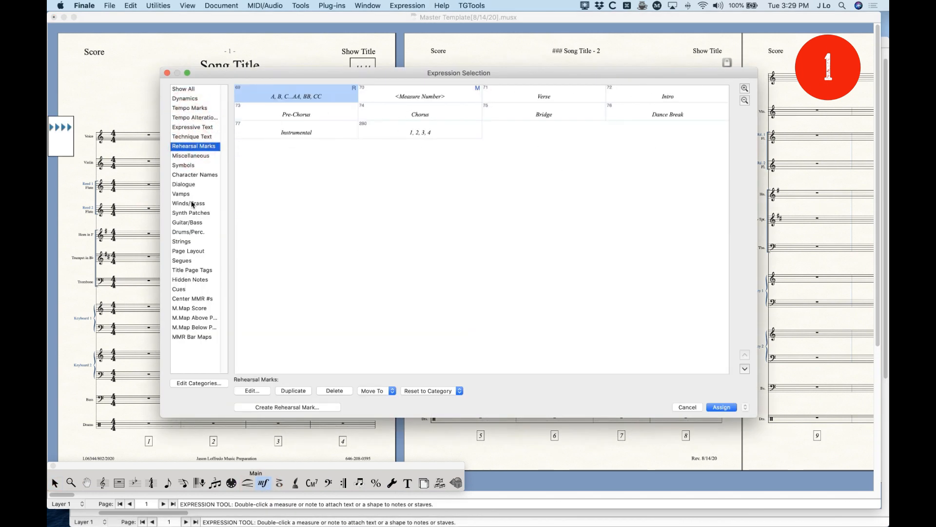
click(187, 222)
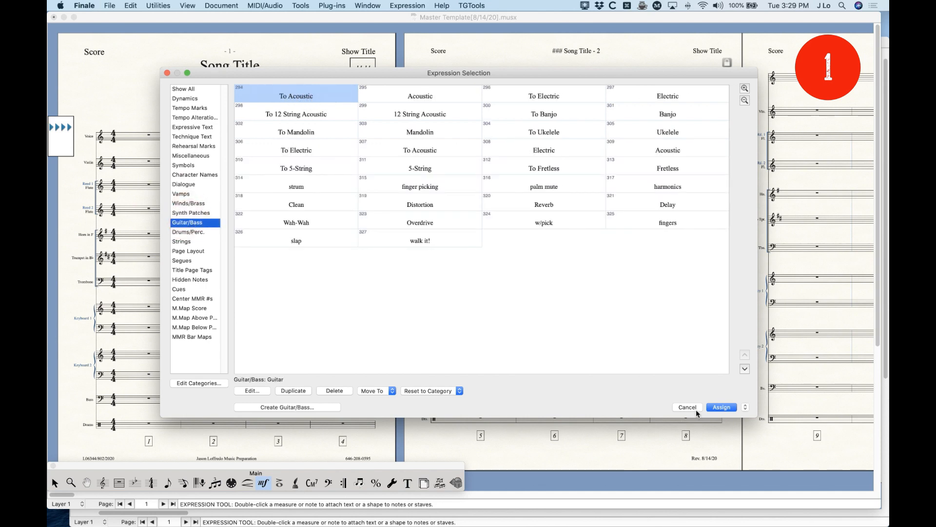
click(687, 406)
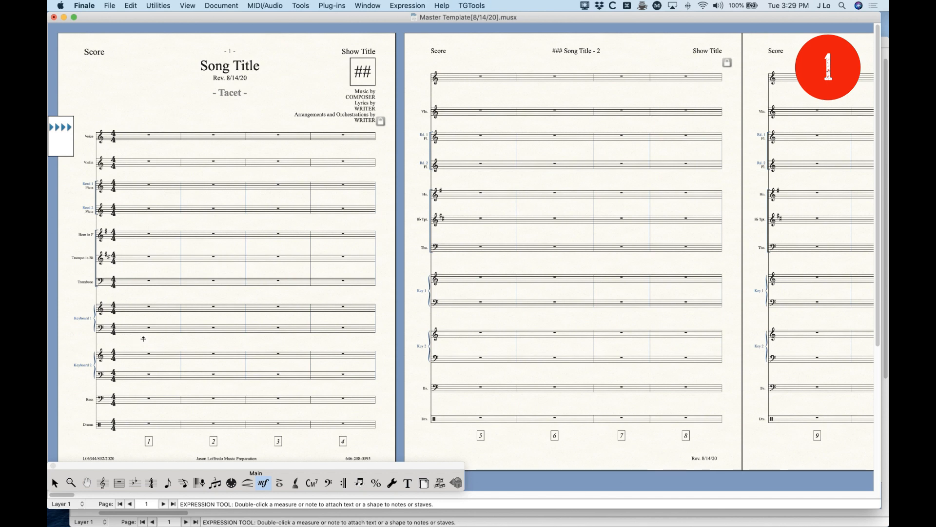
mouse_move(154, 266)
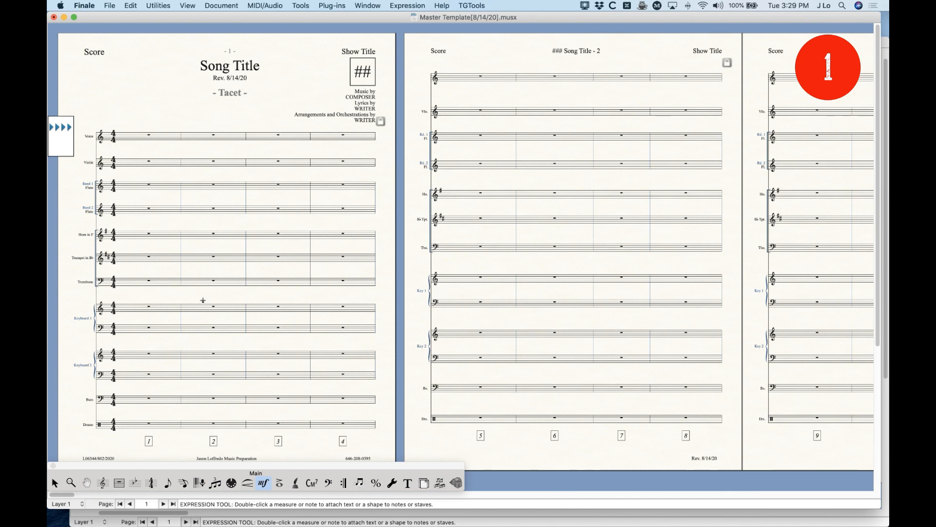
mouse_move(258, 3)
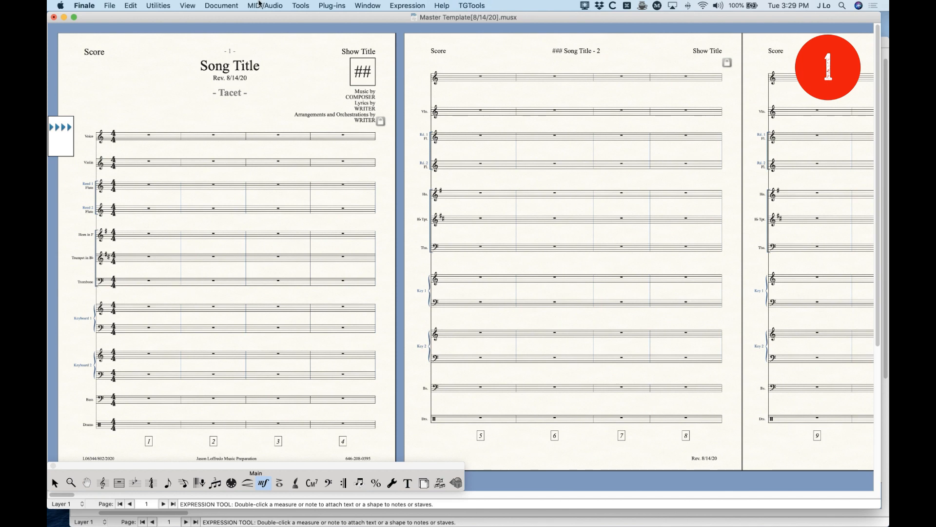
click(221, 6)
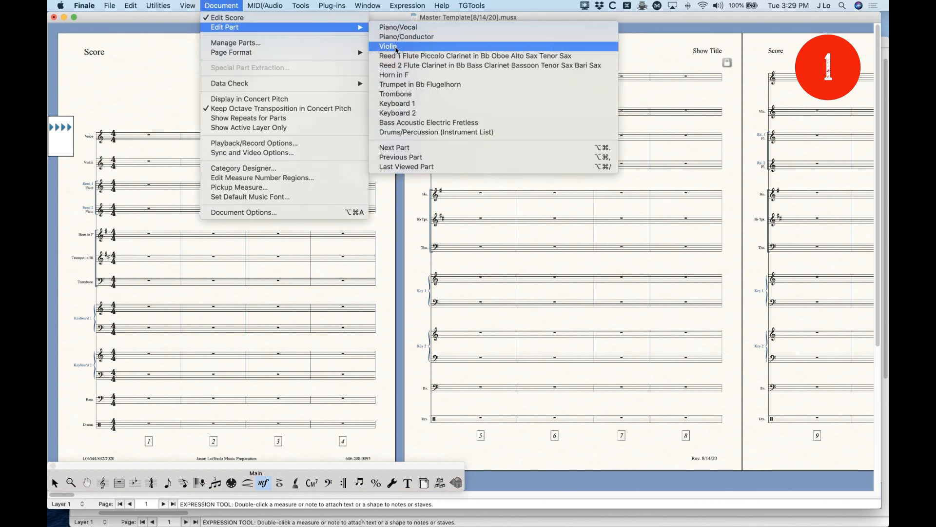
click(386, 46)
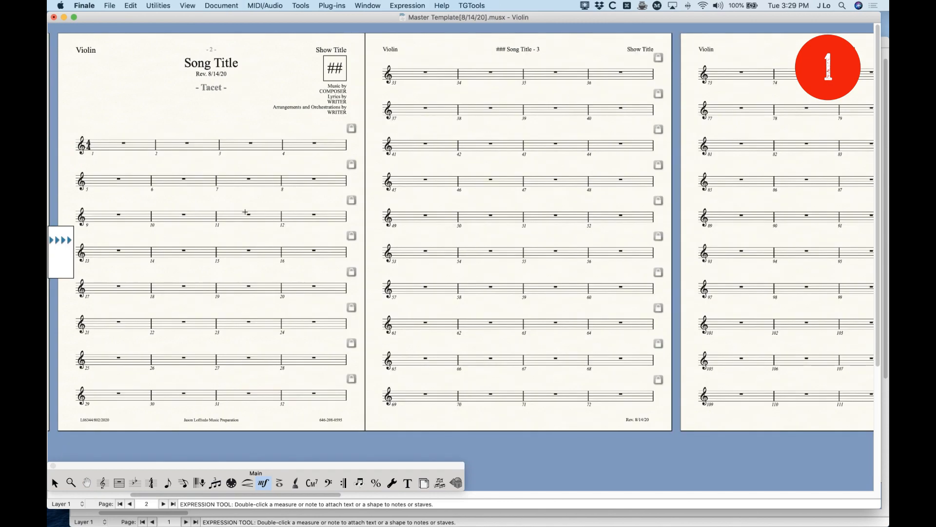
scroll(right, 3)
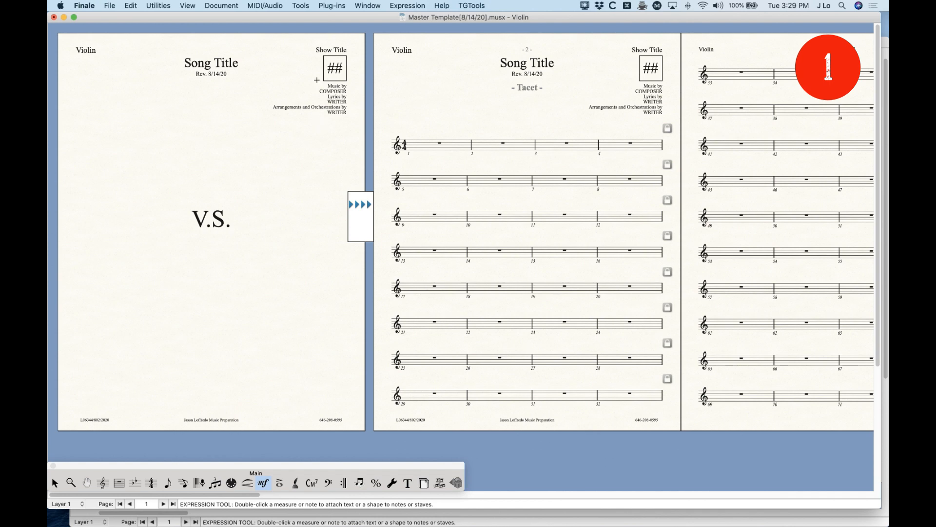
mouse_move(258, 161)
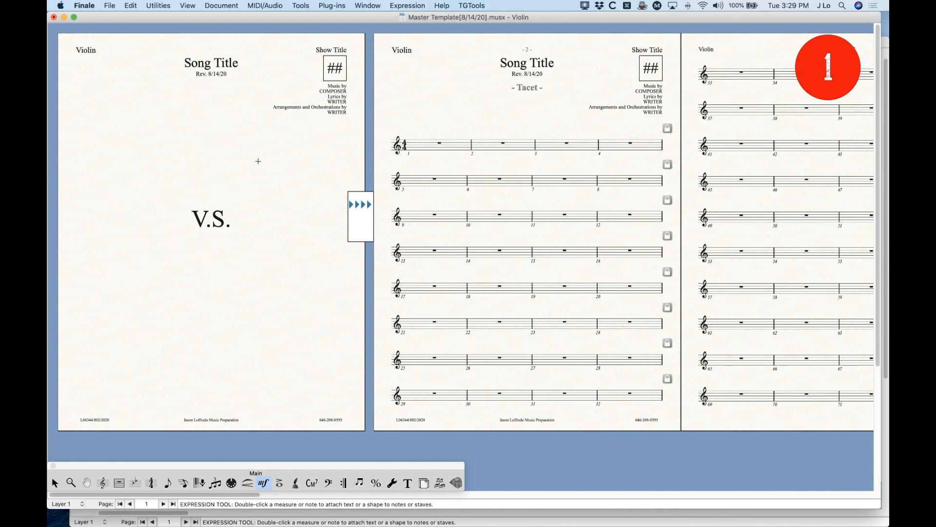
mouse_move(268, 141)
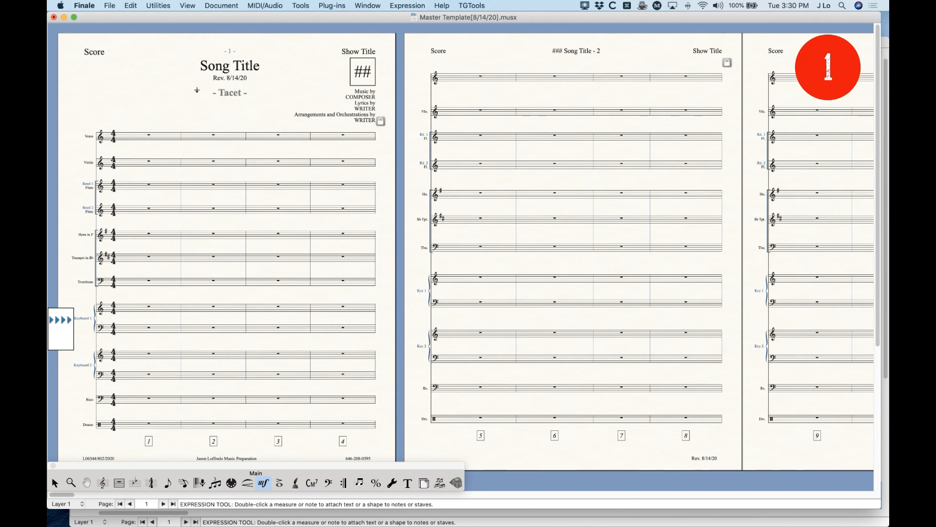
mouse_move(176, 71)
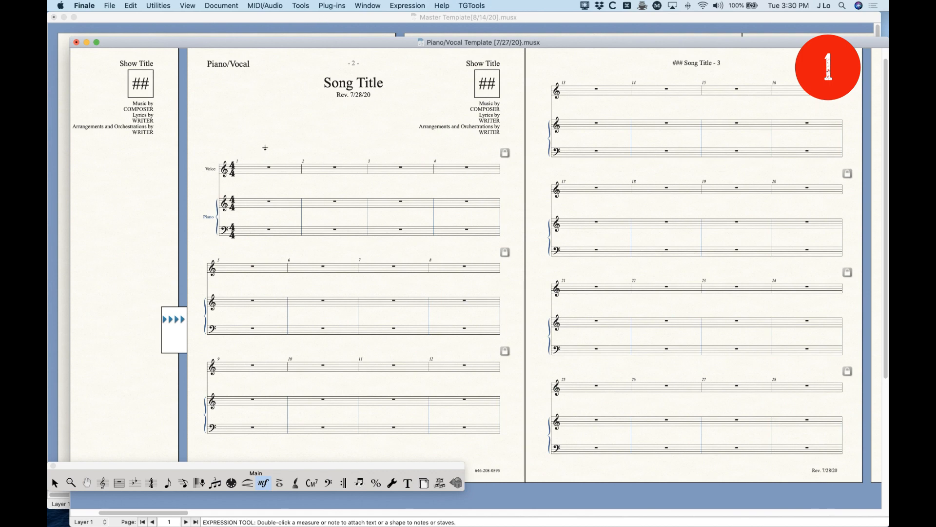
mouse_move(271, 216)
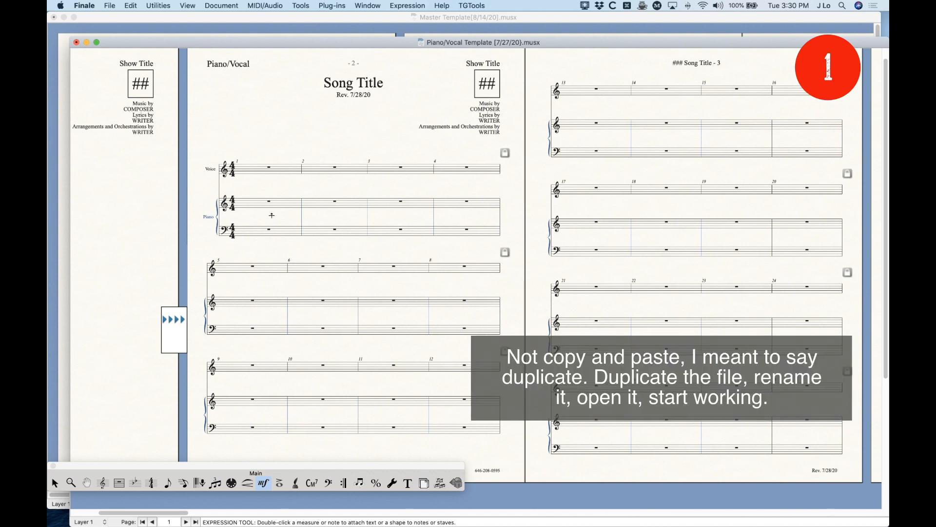
mouse_move(376, 139)
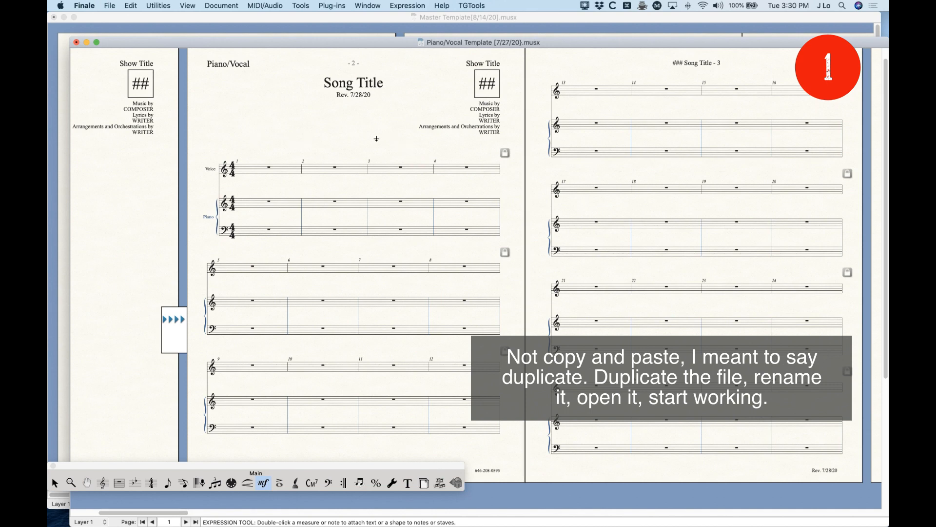
mouse_move(383, 145)
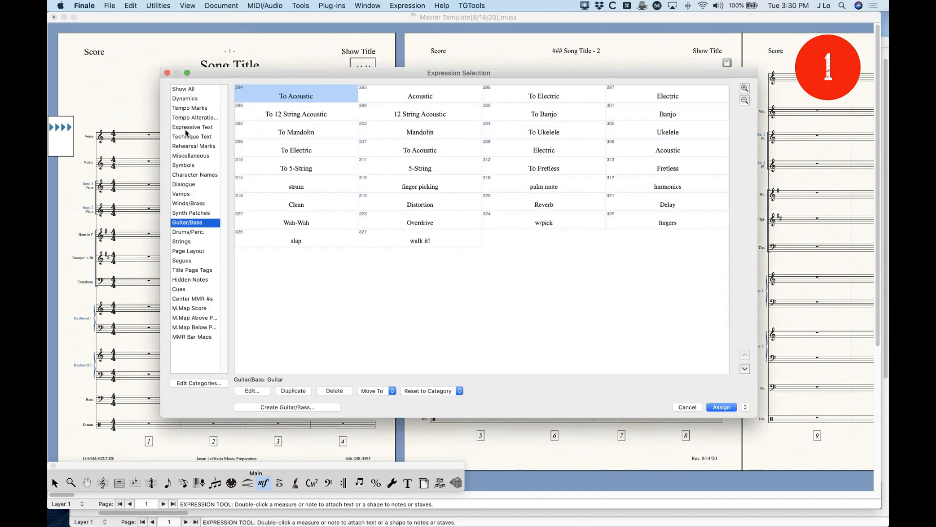
mouse_move(196, 181)
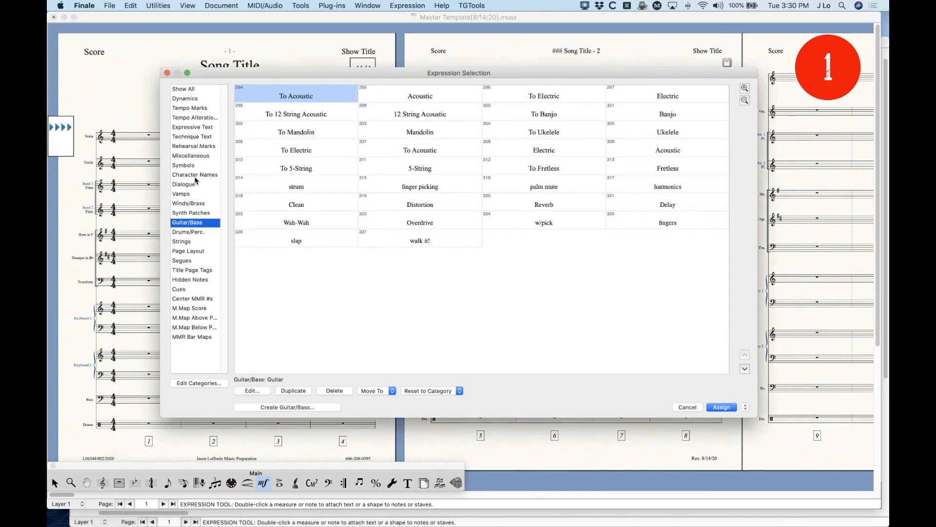
Step: View the Character Names expressions (CHARACTER, WOMEN, MEN, ALL) and cancel the dialog
click(195, 175)
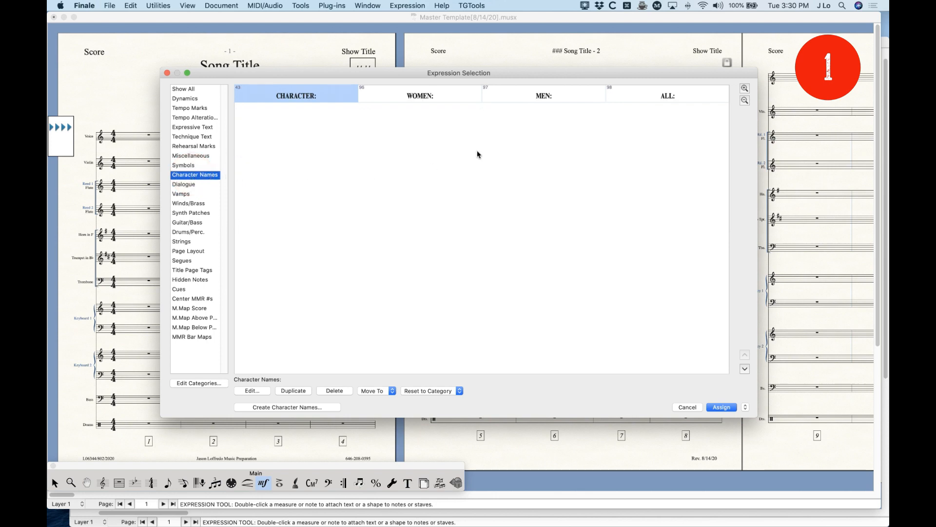
mouse_move(479, 126)
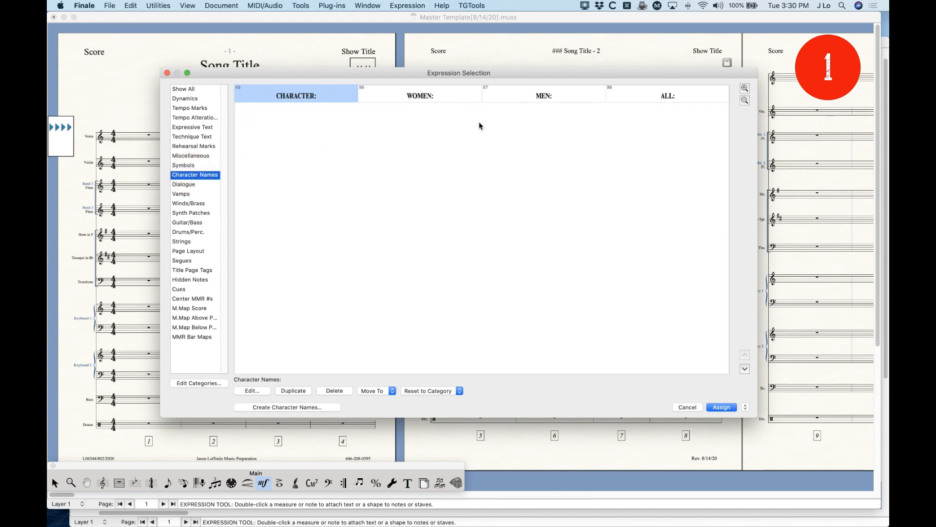
mouse_move(551, 101)
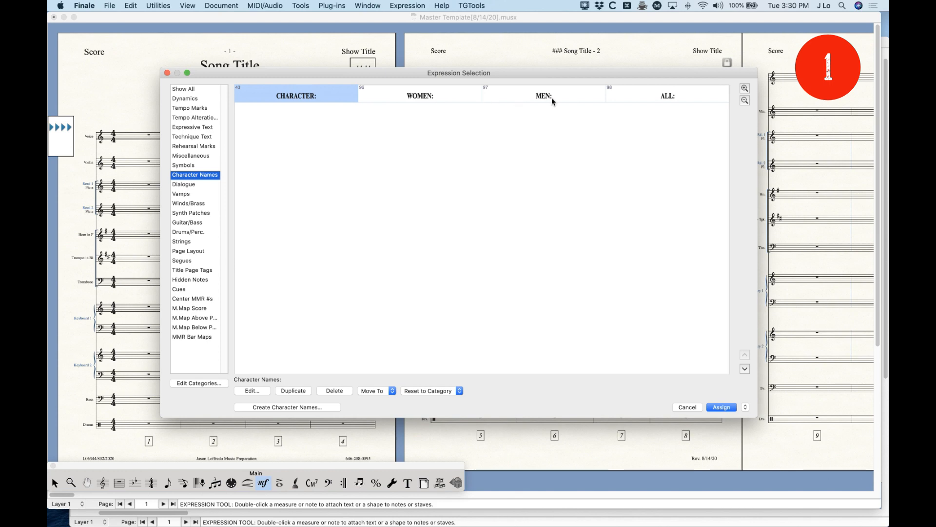
mouse_move(276, 113)
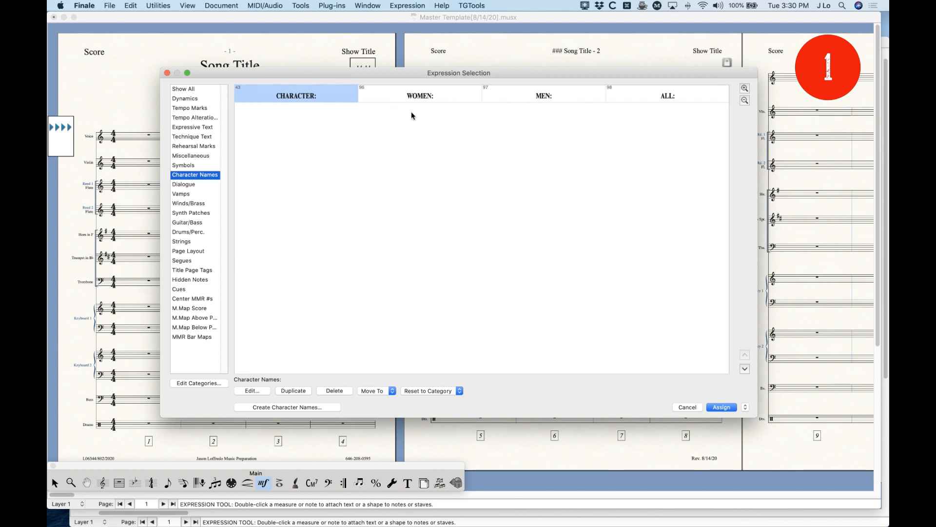
mouse_move(614, 189)
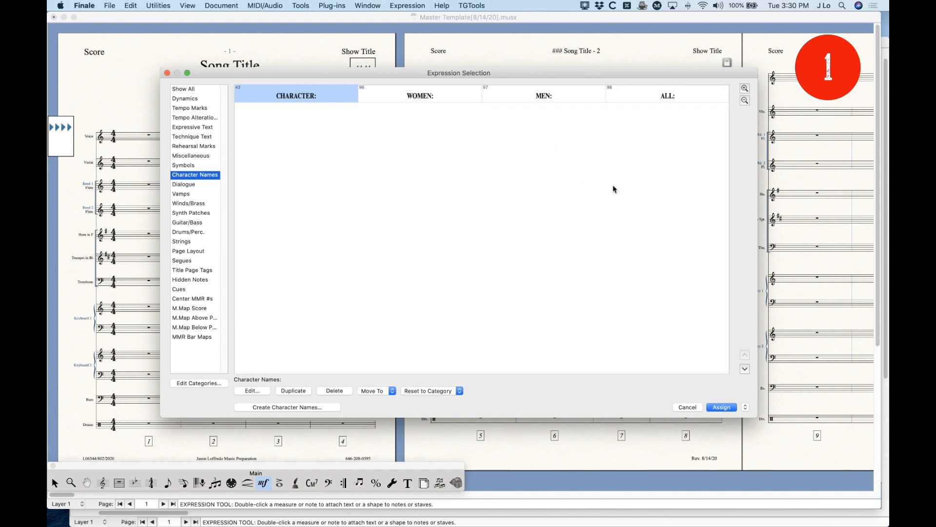
mouse_move(556, 286)
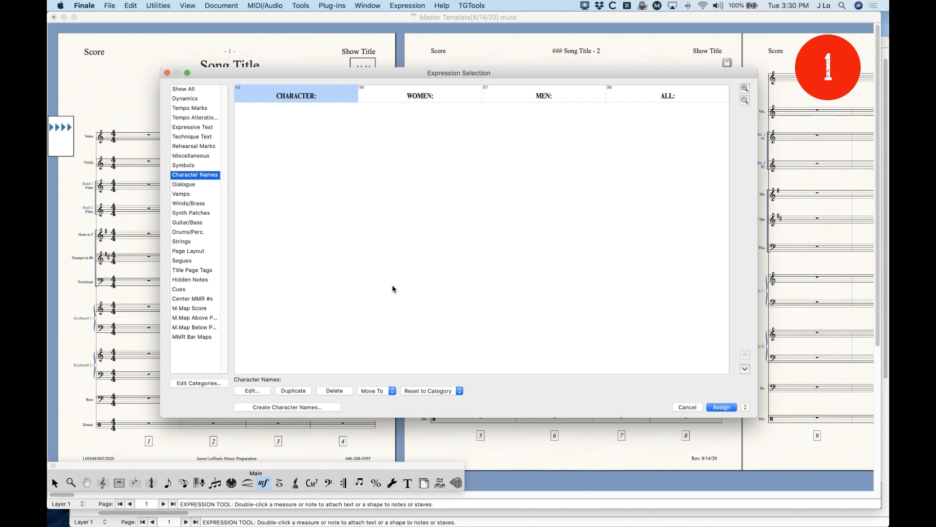
mouse_move(319, 129)
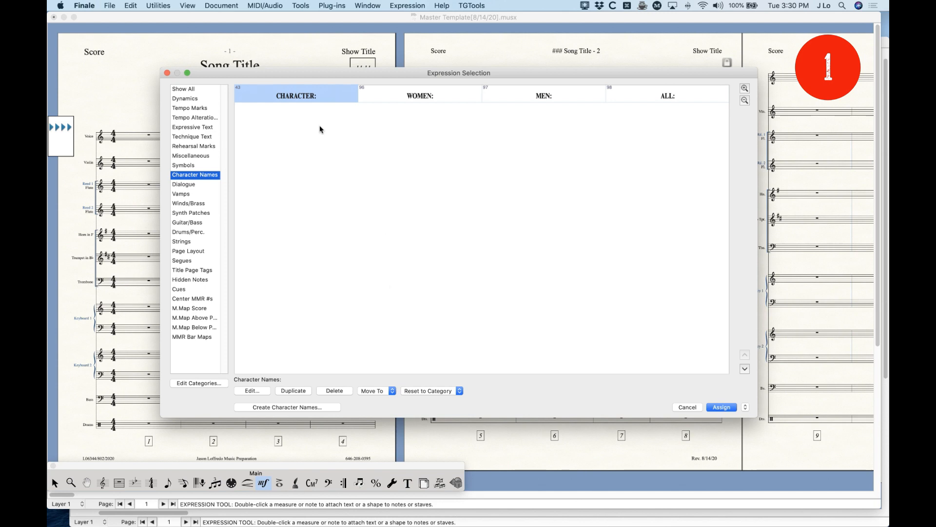
mouse_move(299, 110)
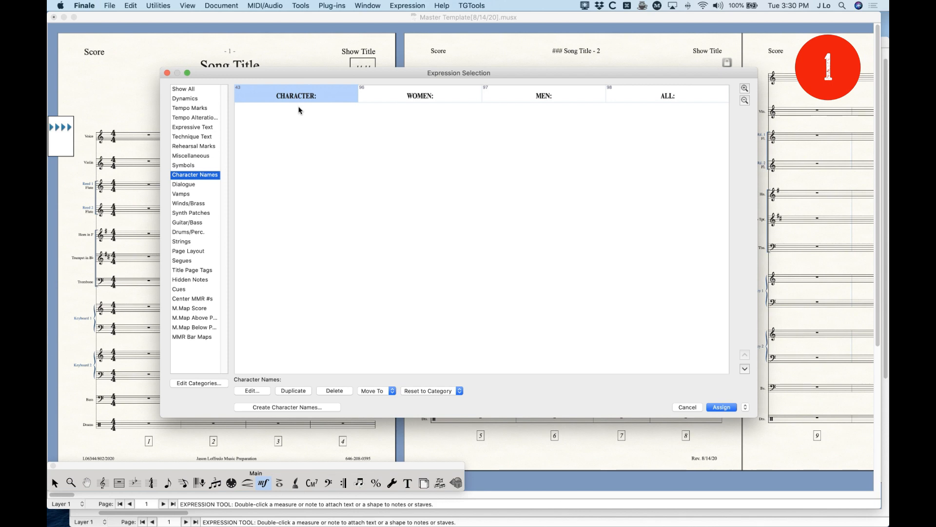
mouse_move(612, 362)
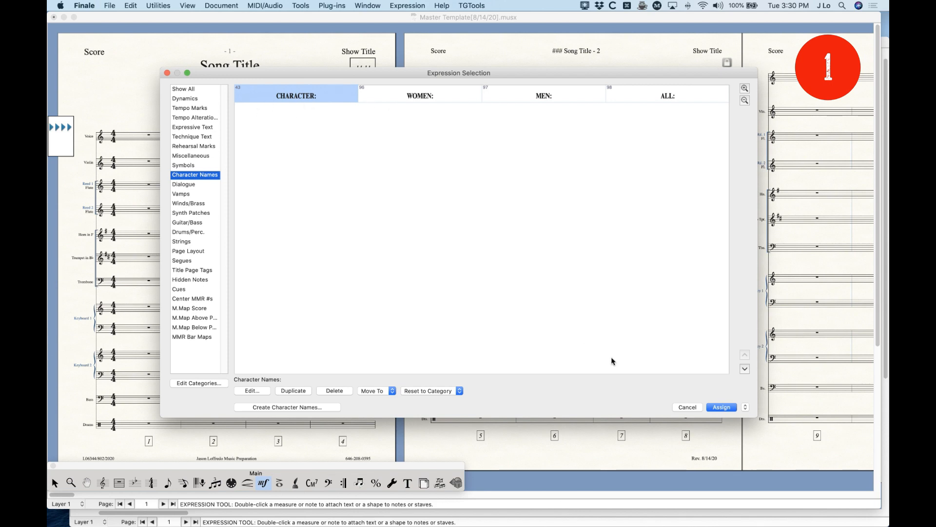
click(687, 407)
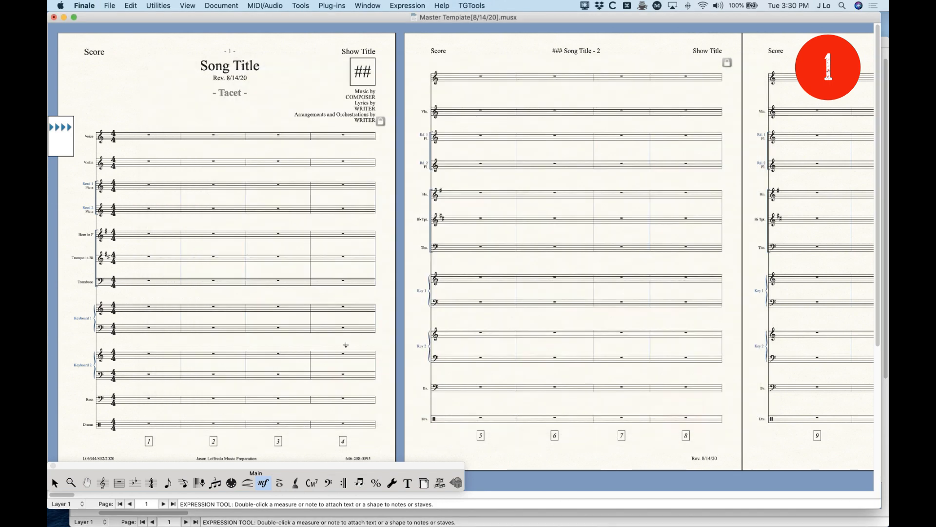
mouse_move(341, 342)
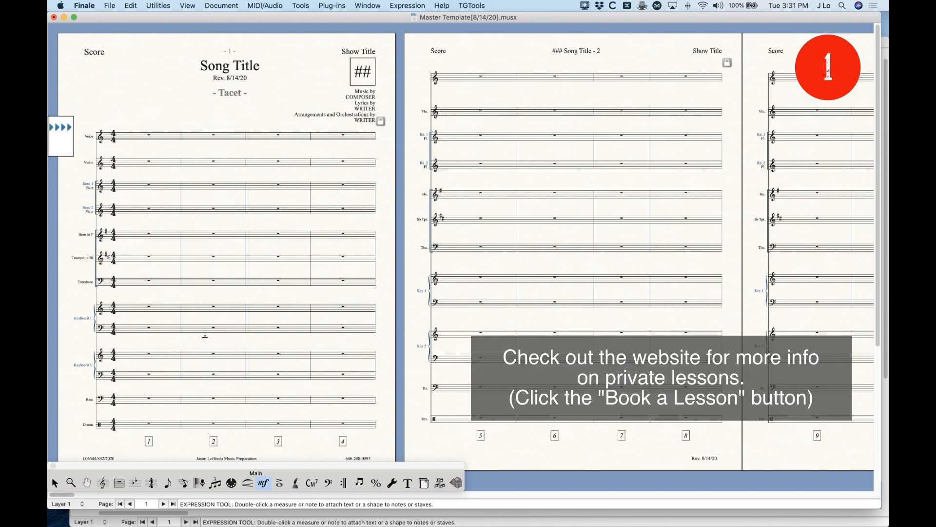
Step: Choose the Selection Tool from the Main tool palette
click(54, 482)
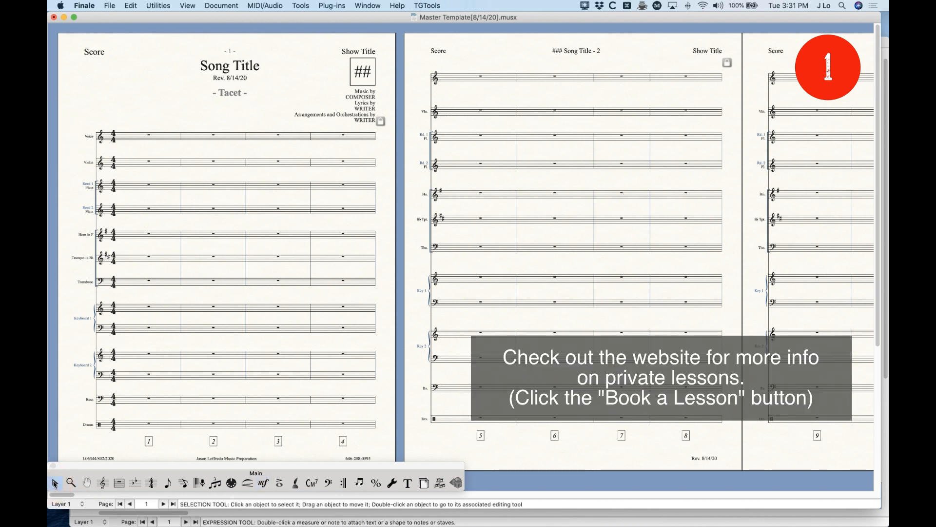
mouse_move(149, 69)
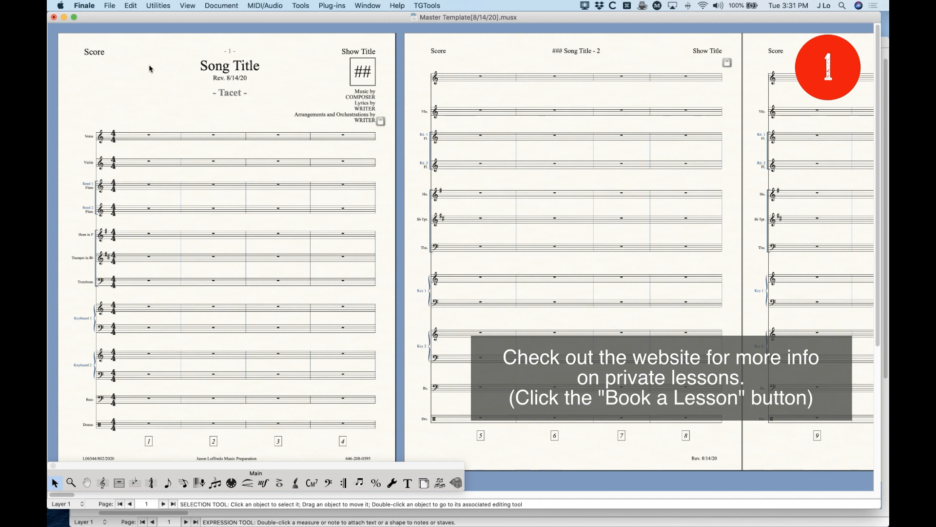
mouse_move(157, 109)
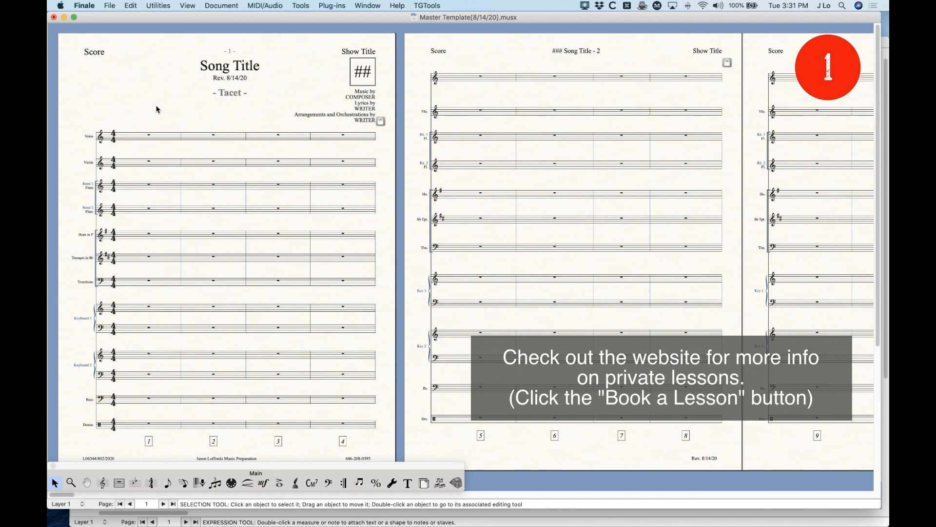
mouse_move(164, 102)
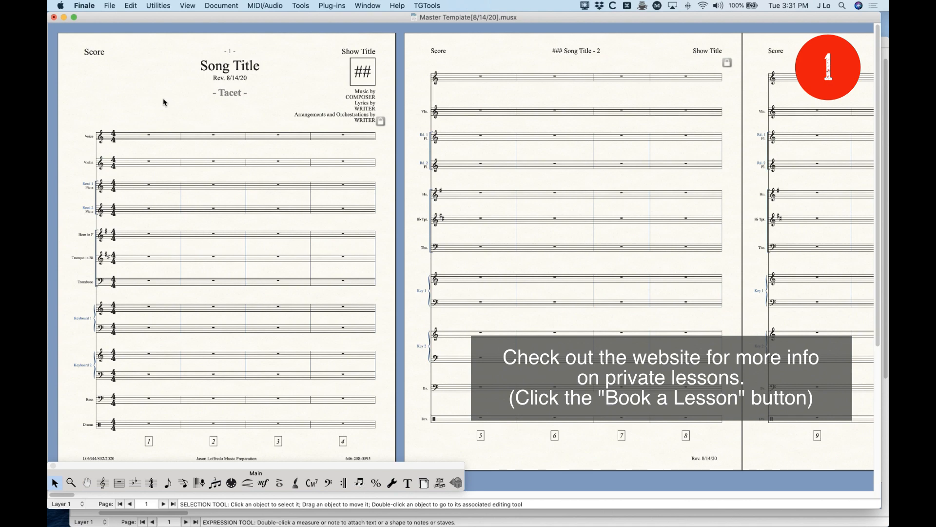